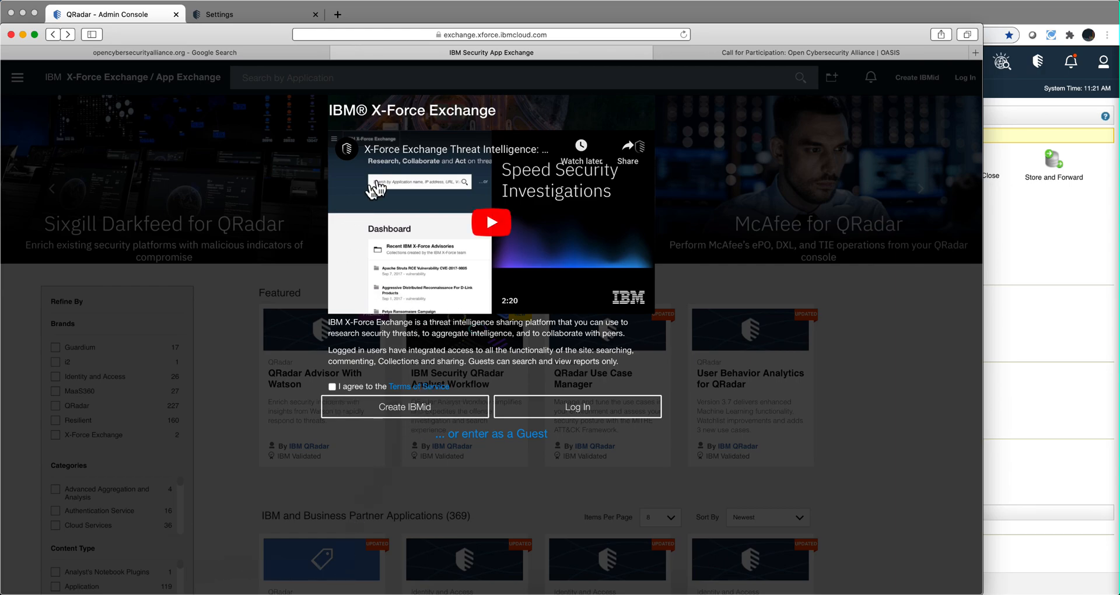
mouse_move(360, 406)
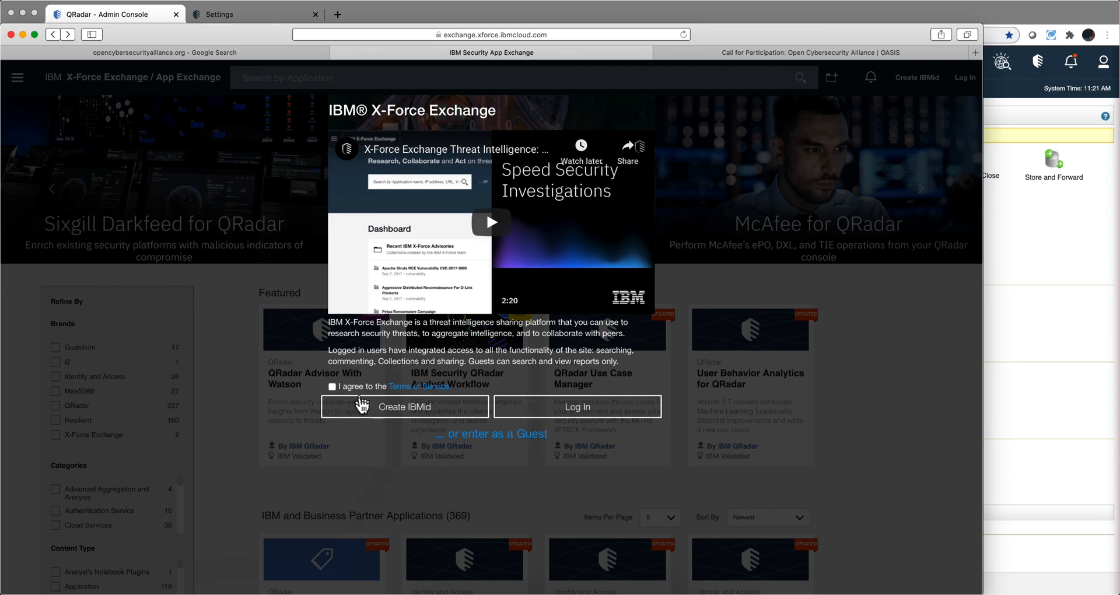
Agree to the X-Force Exchange Terms of Service and begin creating a new IBMid.
click(331, 386)
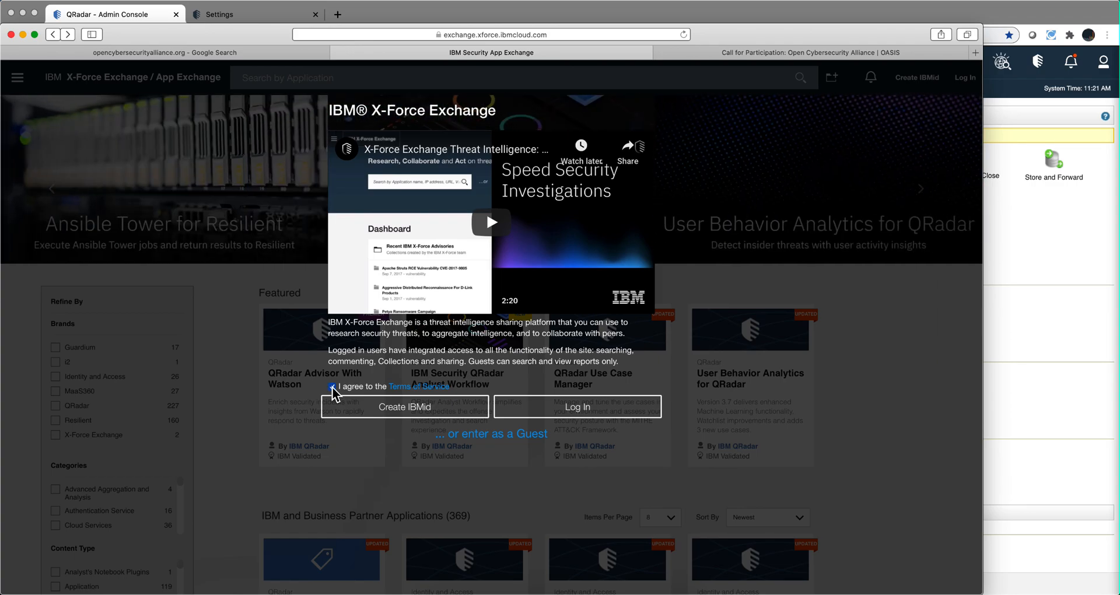
click(331, 386)
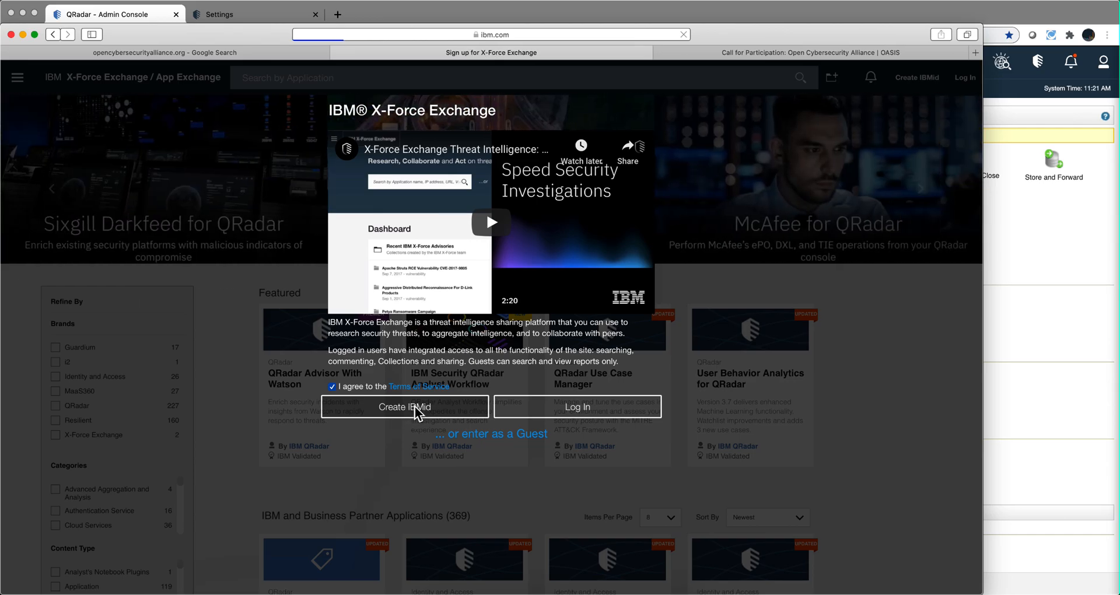
Open the IBMid registration form and review its account information fields.
click(397, 406)
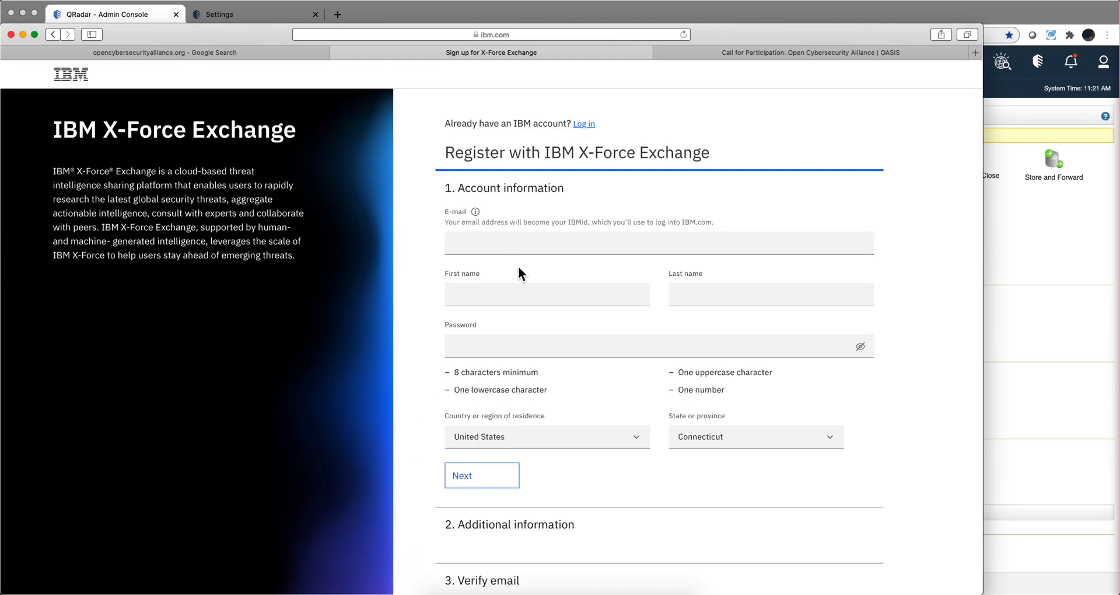
scroll(down, 3)
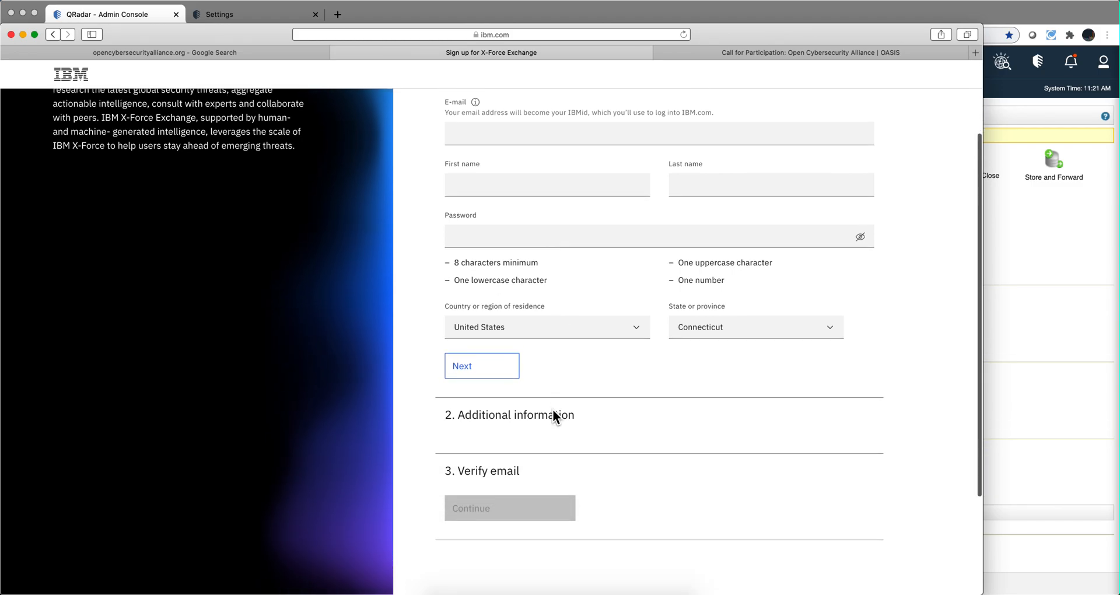
scroll(up, 3)
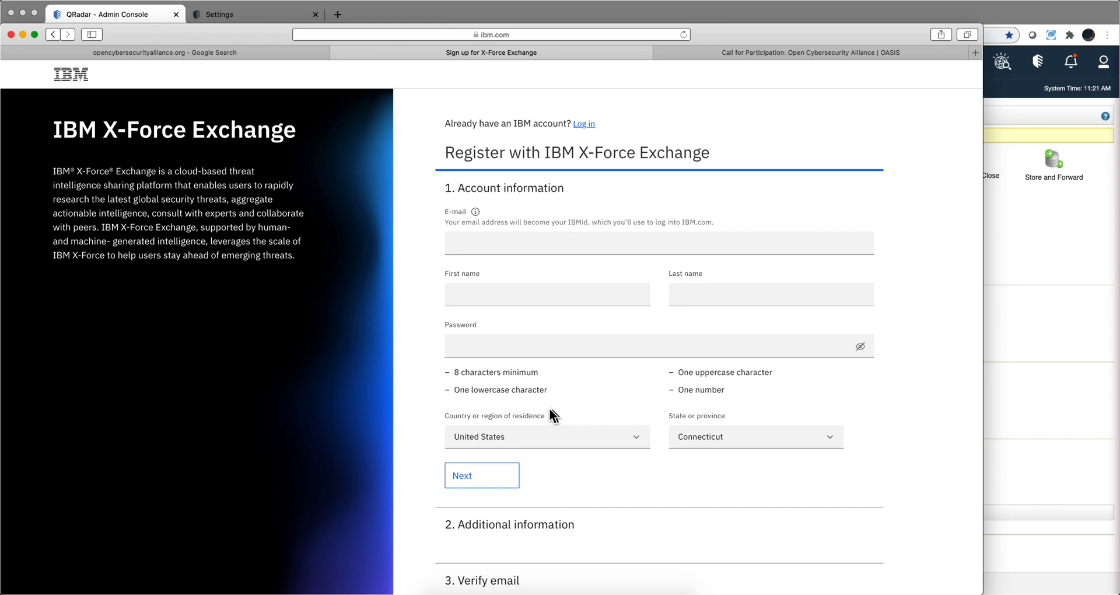
mouse_move(534, 427)
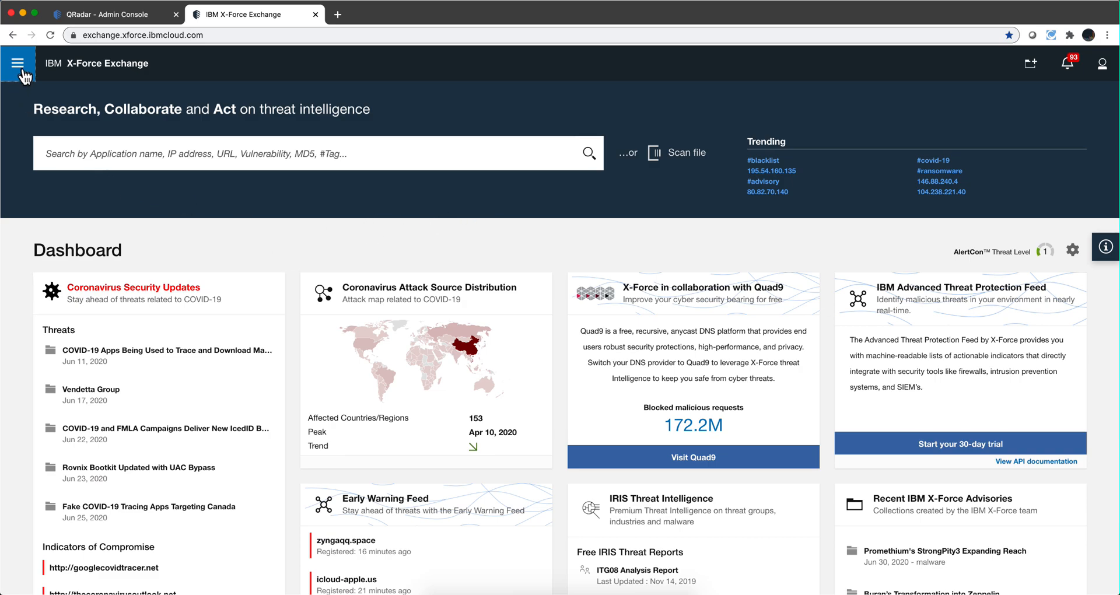
click(19, 63)
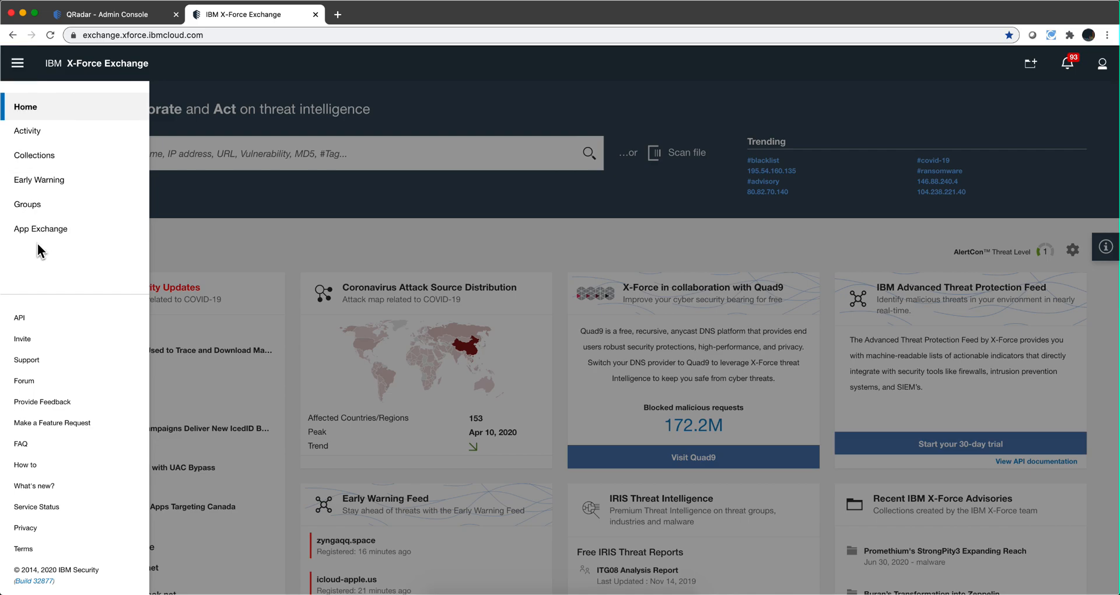
mouse_move(37, 235)
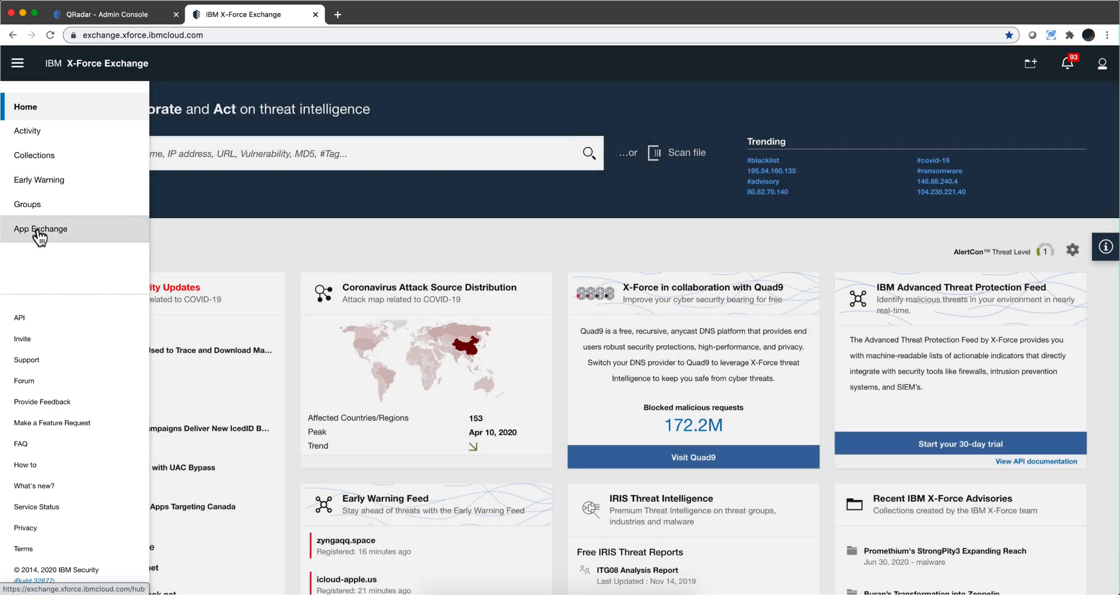
click(41, 229)
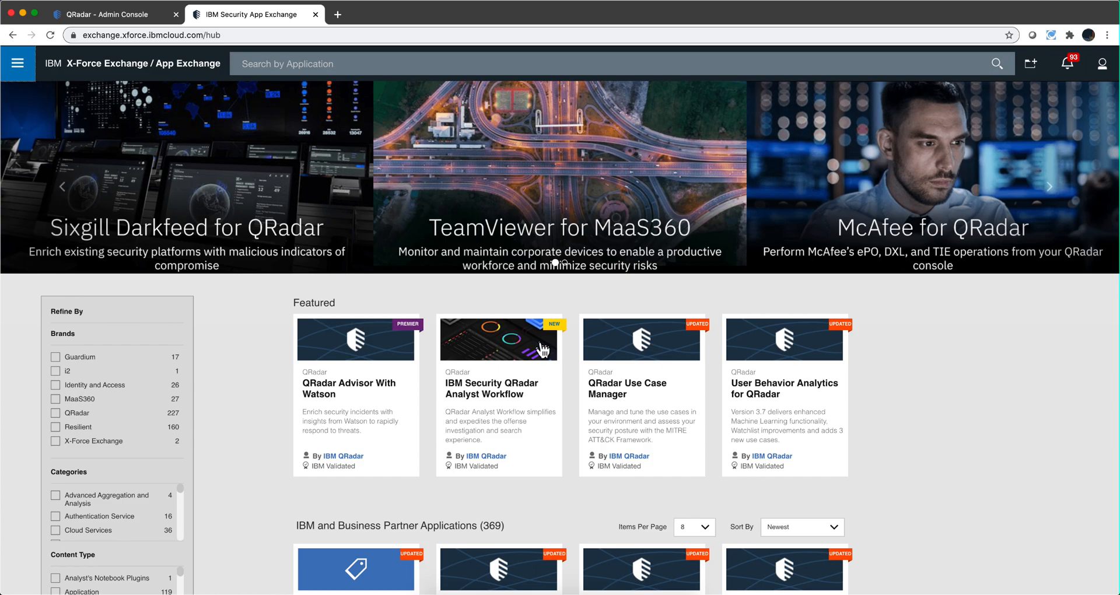
mouse_move(750, 425)
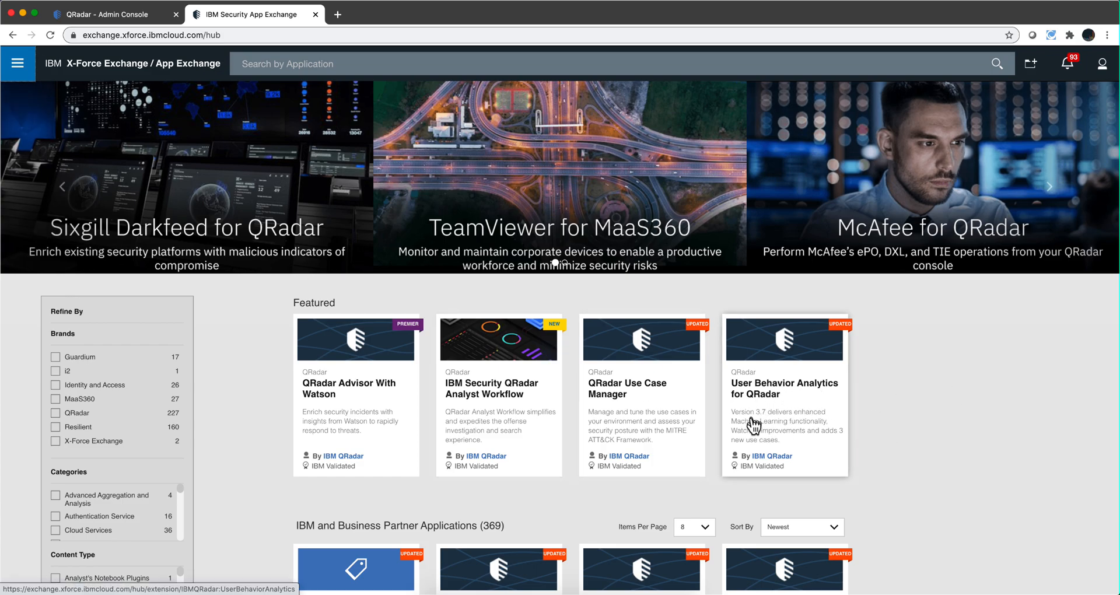
mouse_move(764, 421)
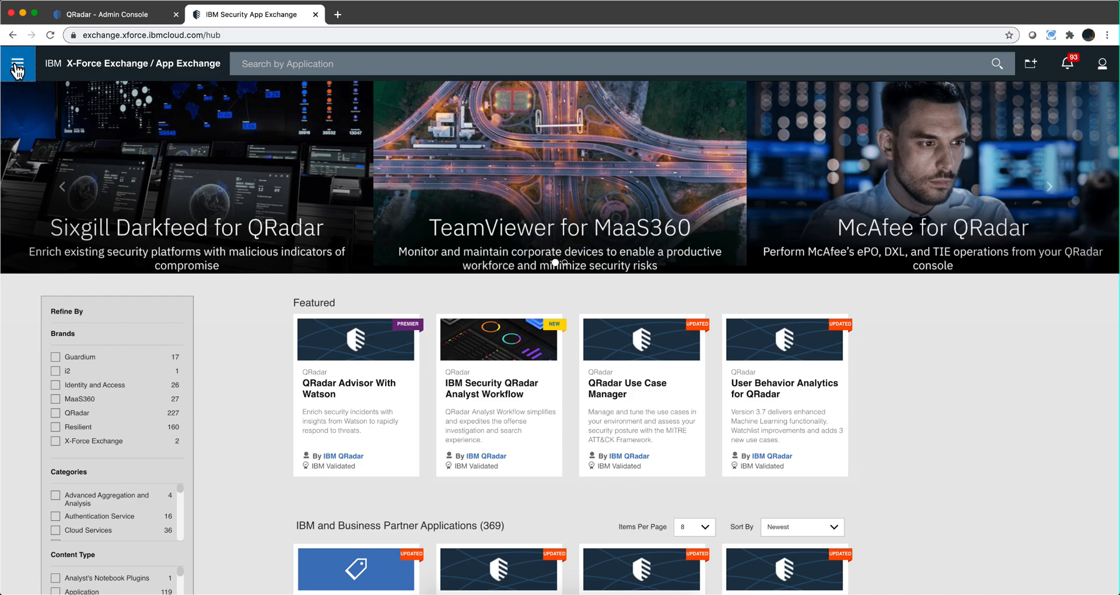
click(19, 63)
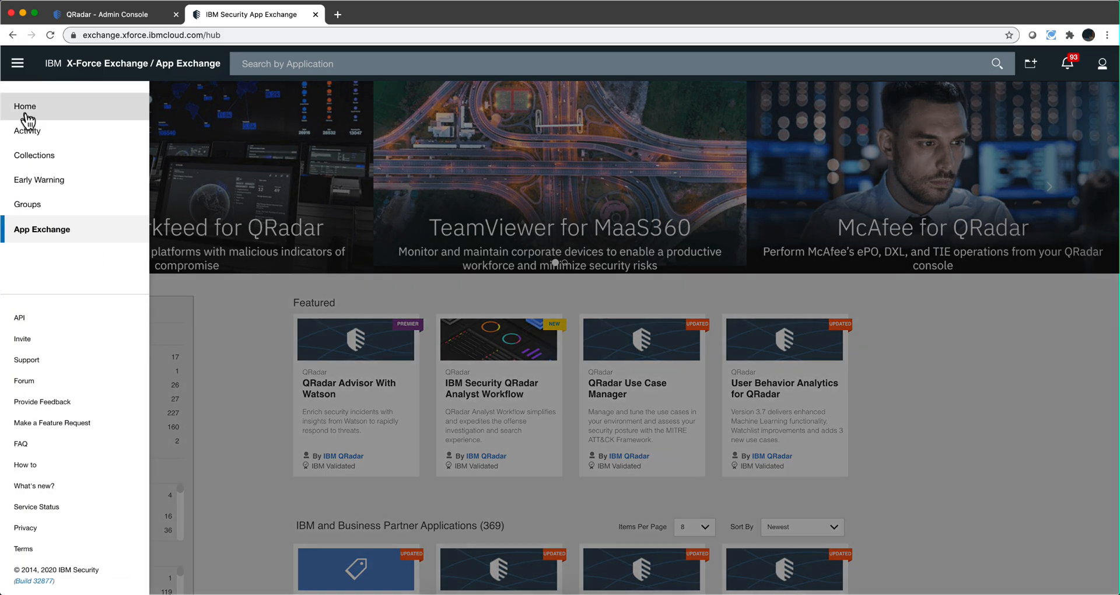
click(26, 107)
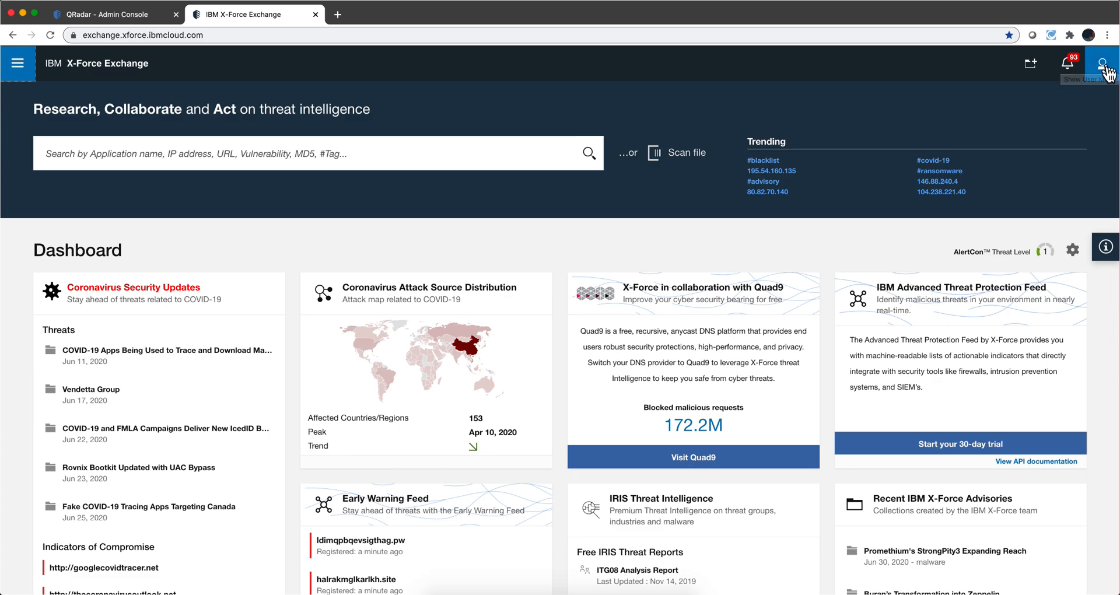
From the profile menu, open the X-Force Exchange account settings with email notification preferences.
click(1100, 63)
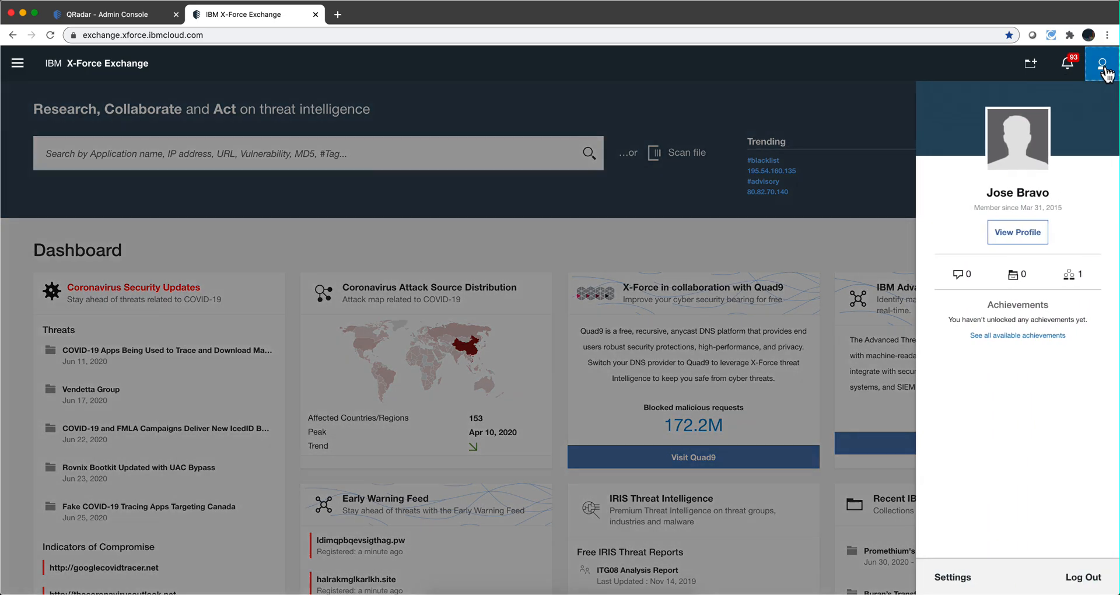
mouse_move(949, 577)
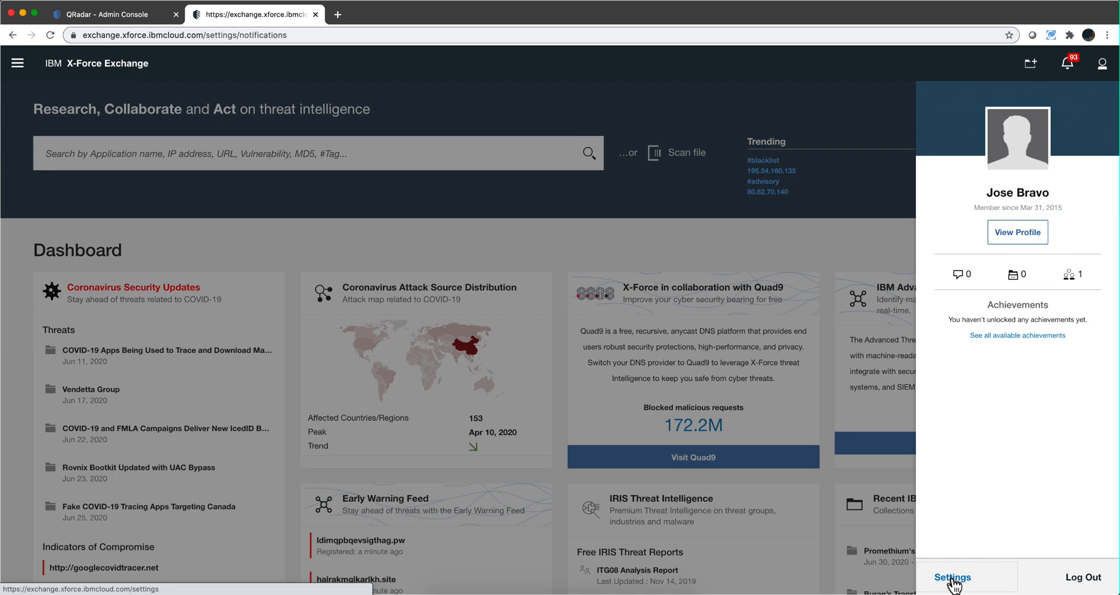
click(954, 577)
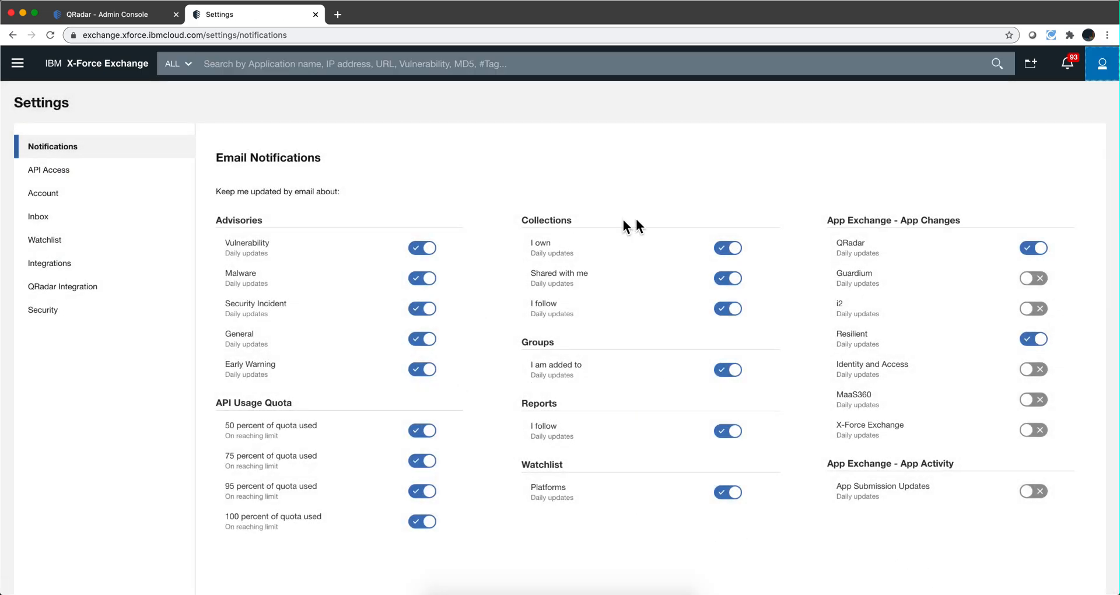
mouse_move(652, 429)
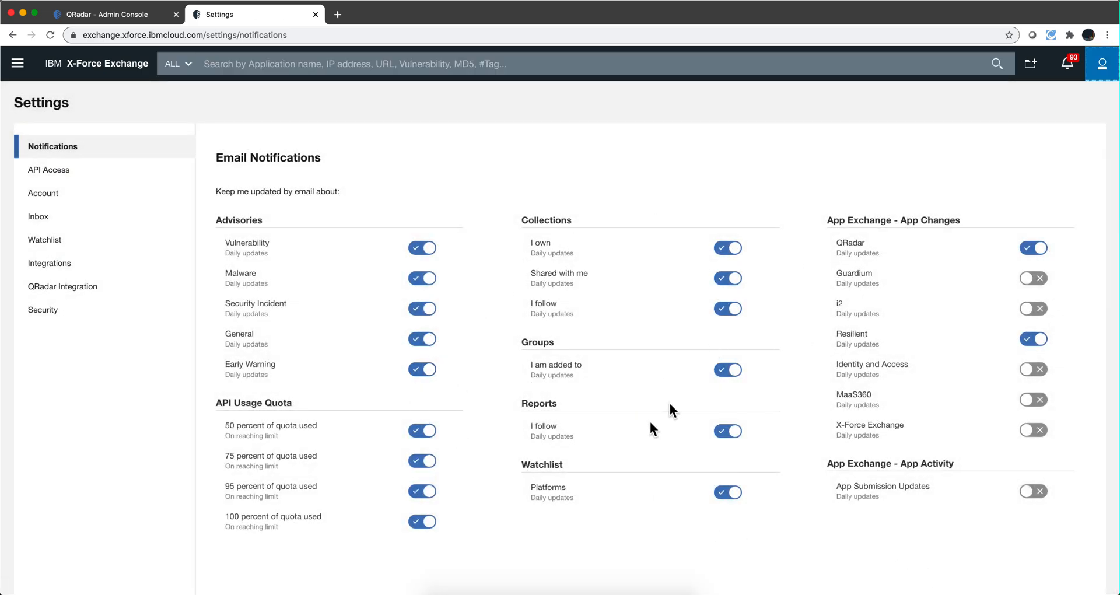
mouse_move(480, 460)
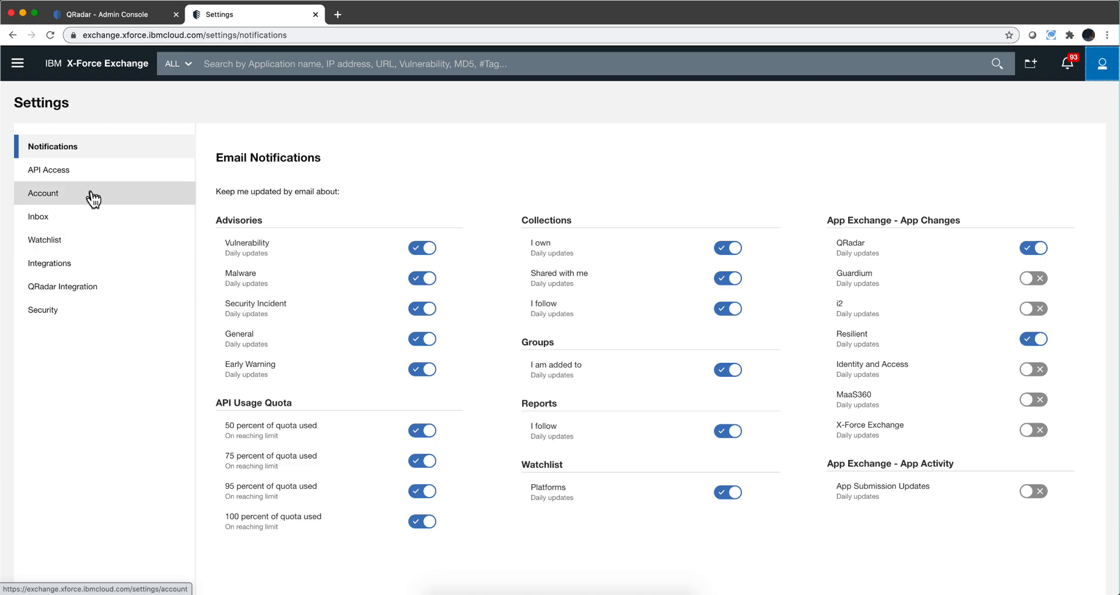
mouse_move(56, 175)
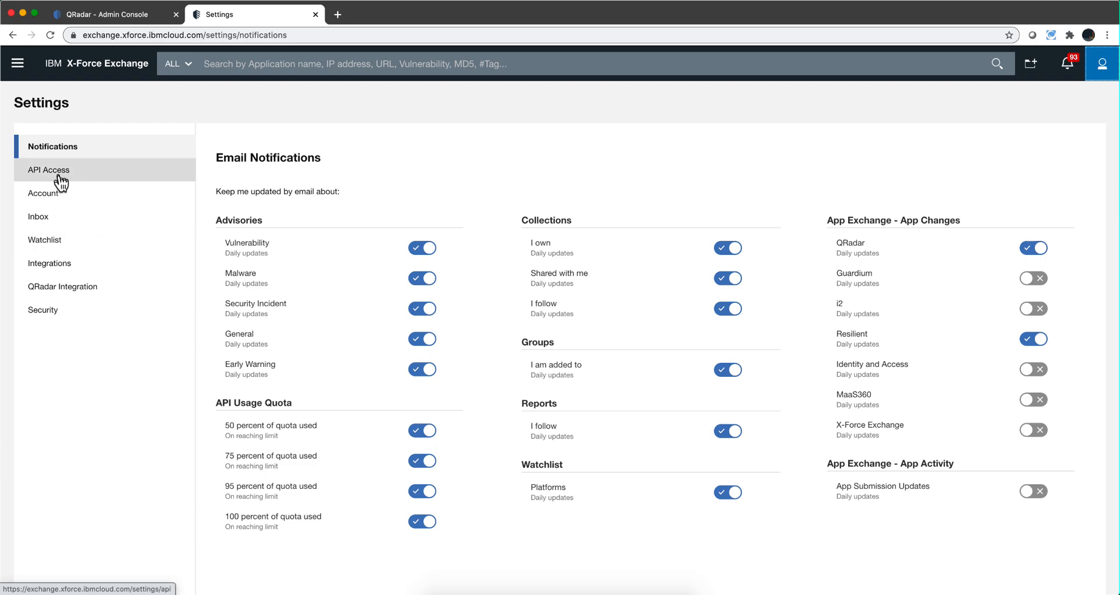
mouse_move(52, 177)
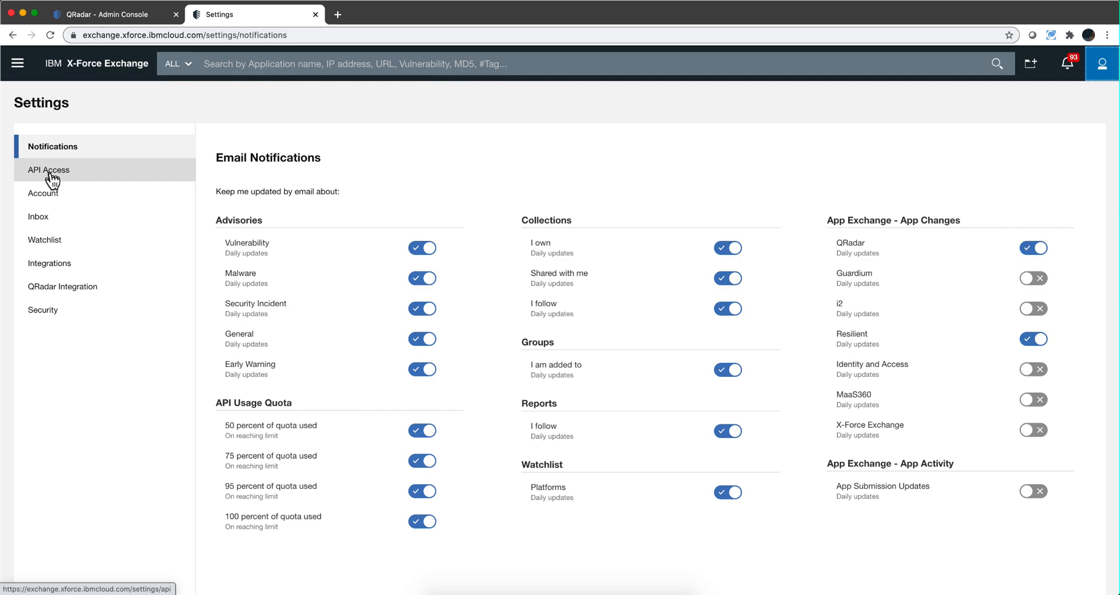
Go to API Access and generate a new X-Force API key and password pair.
click(46, 170)
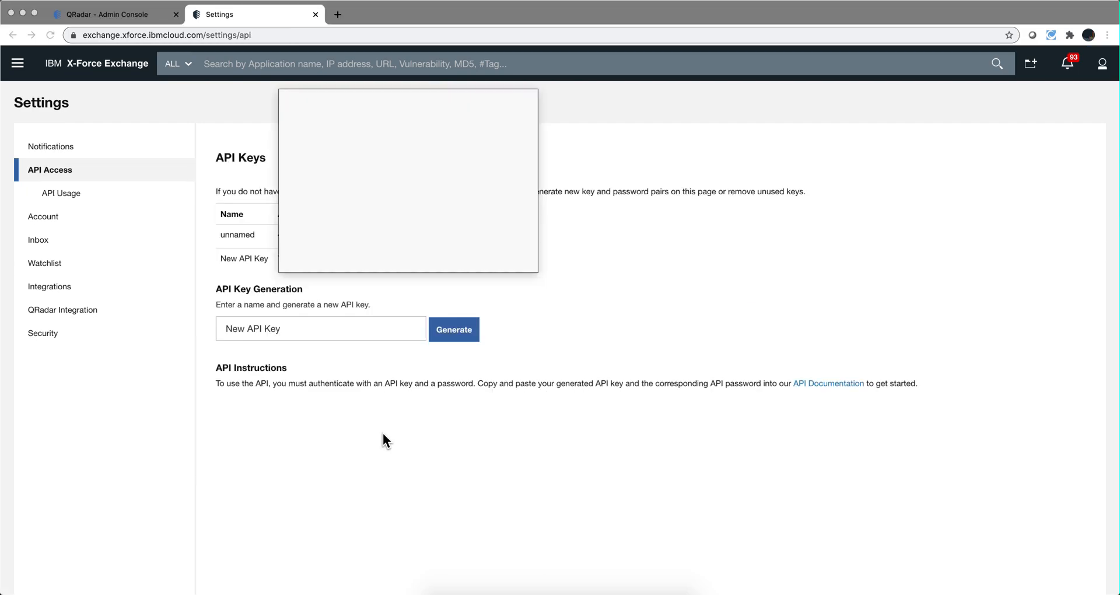
mouse_move(450, 357)
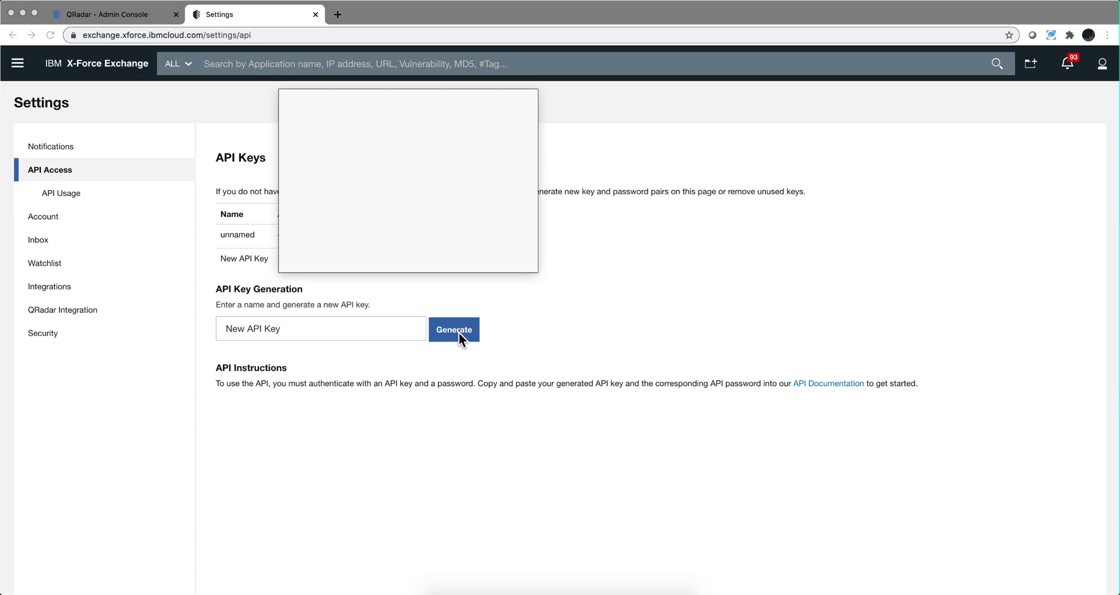
click(105, 15)
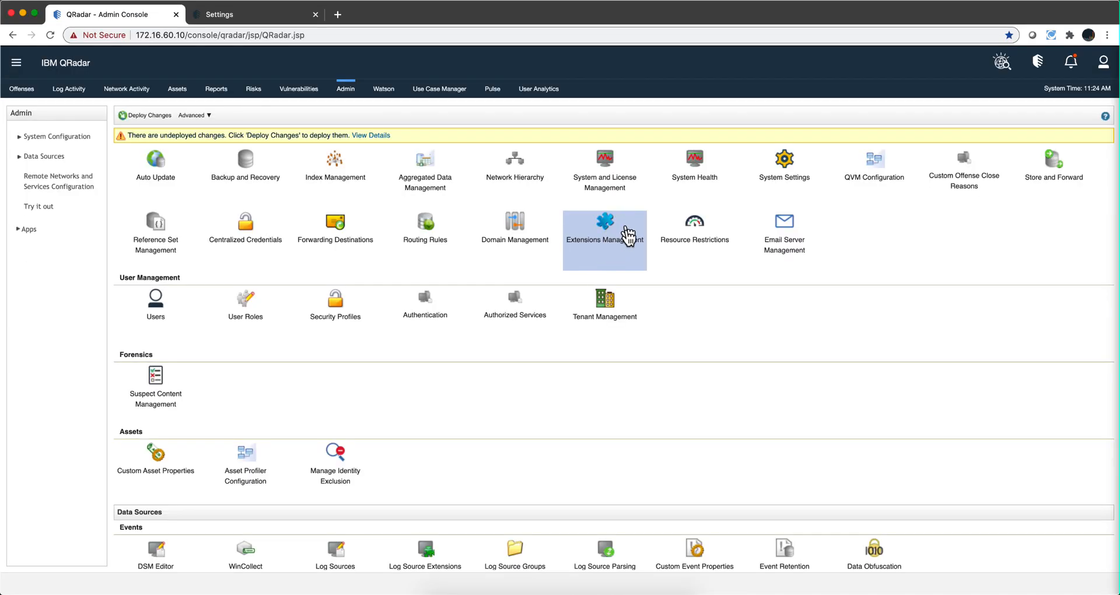
mouse_move(601, 232)
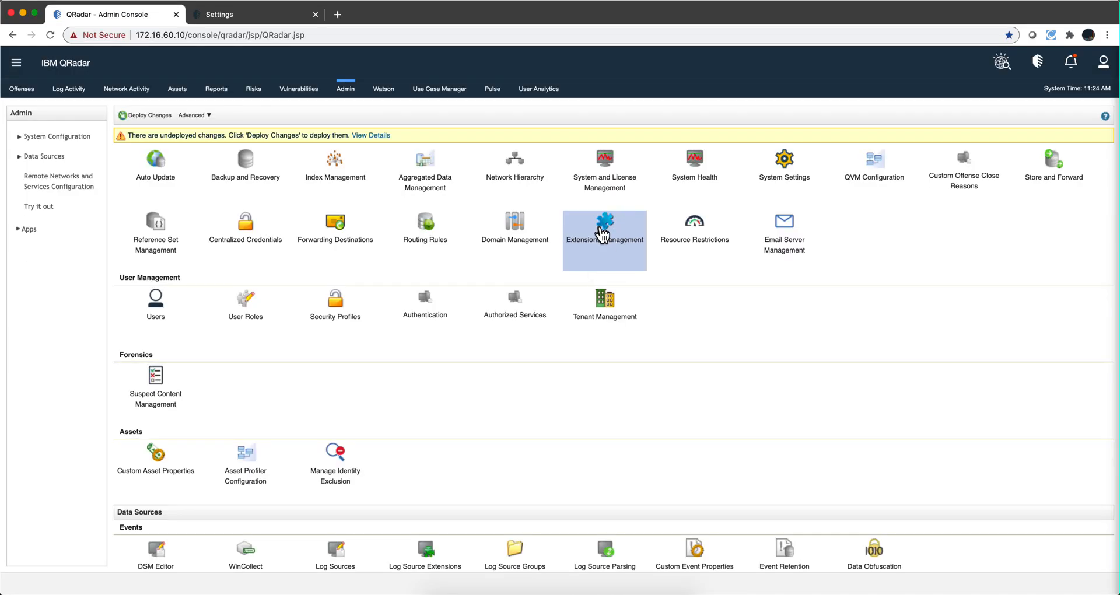
click(604, 225)
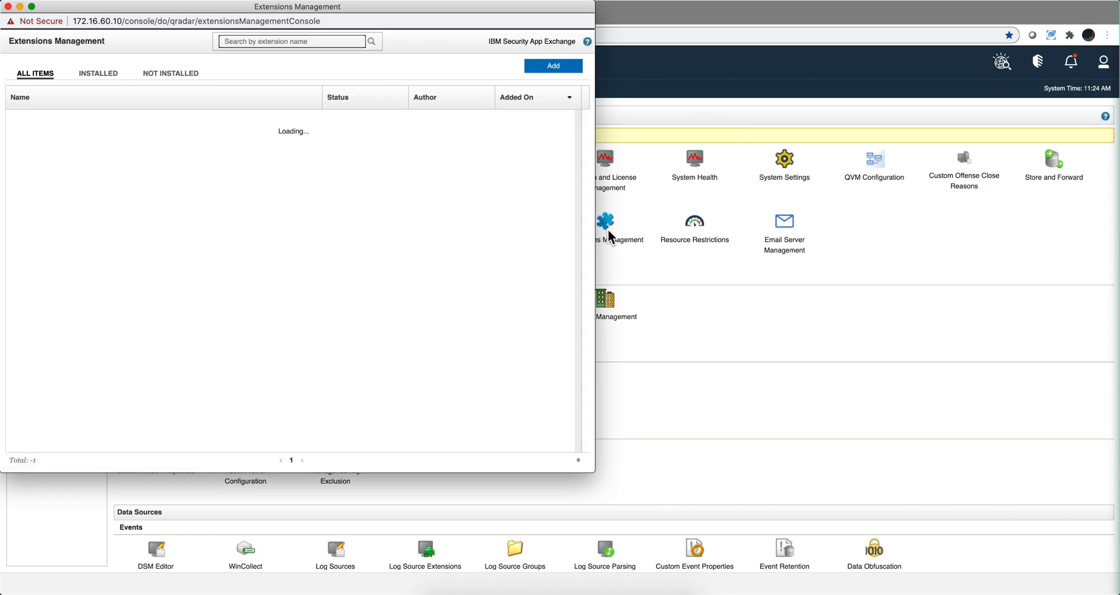
click(553, 66)
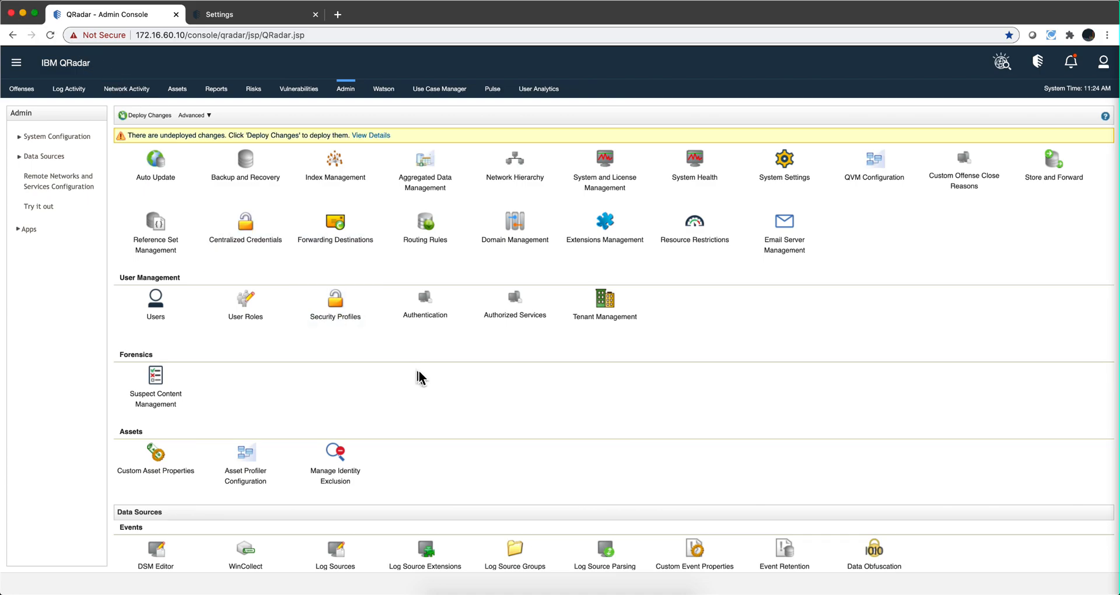
mouse_move(448, 386)
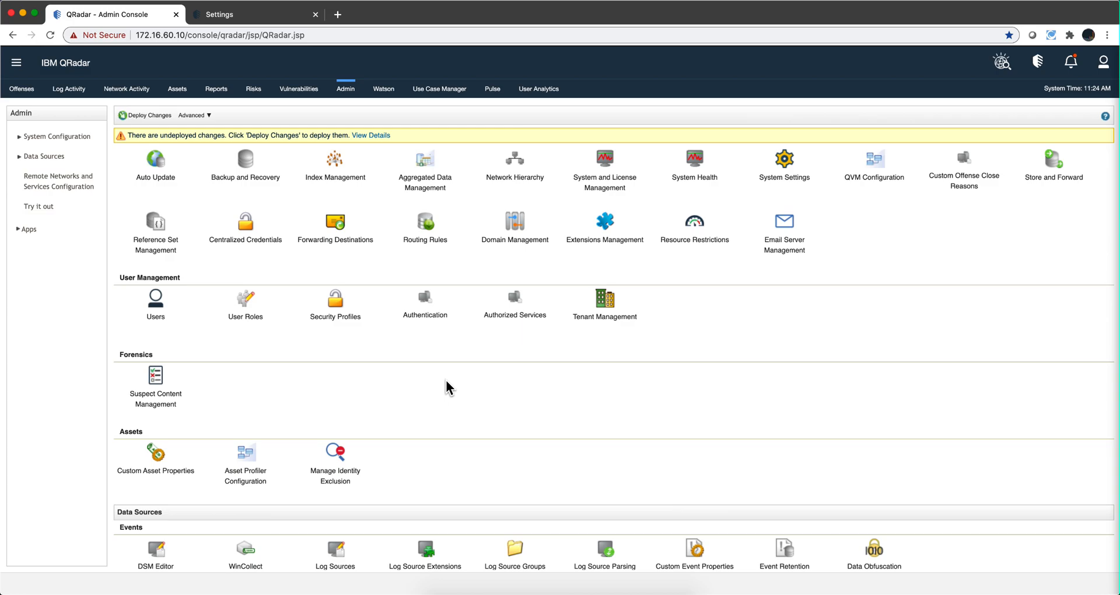
mouse_move(435, 378)
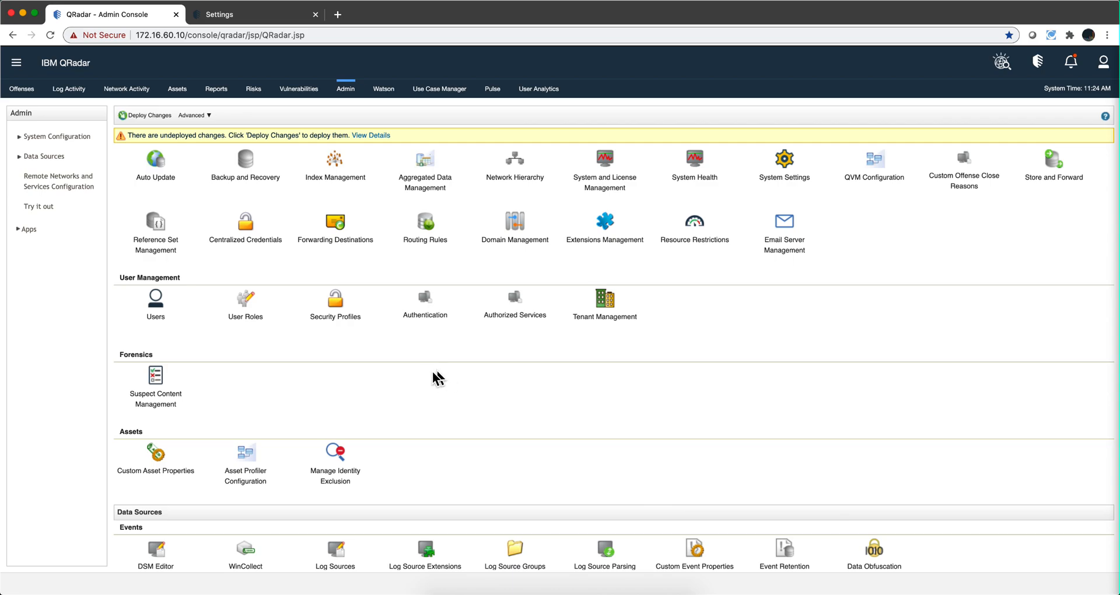
mouse_move(425, 395)
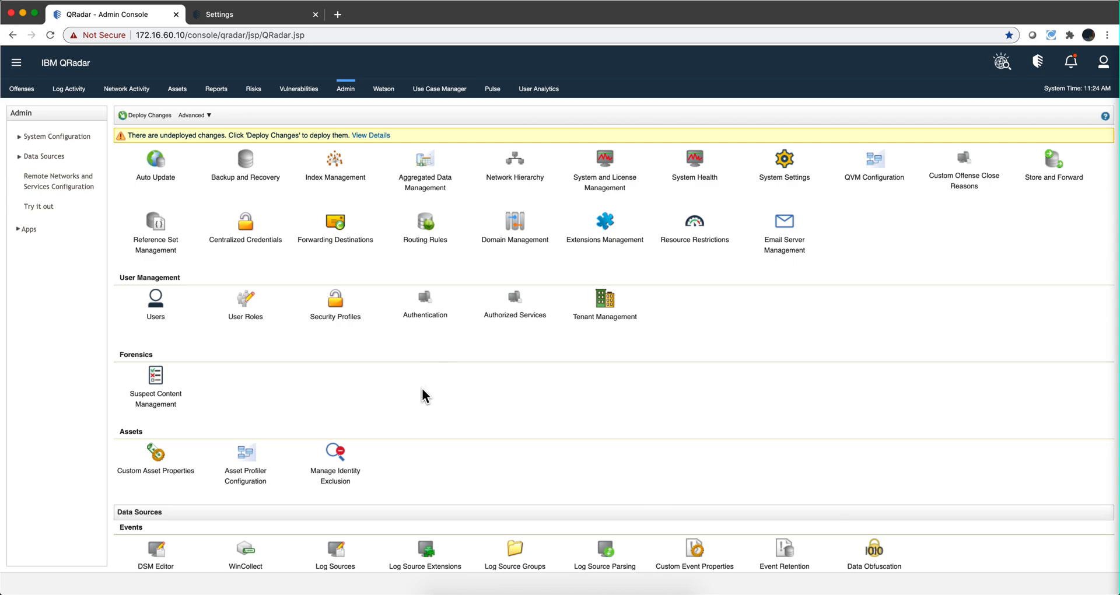
scroll(down, 3)
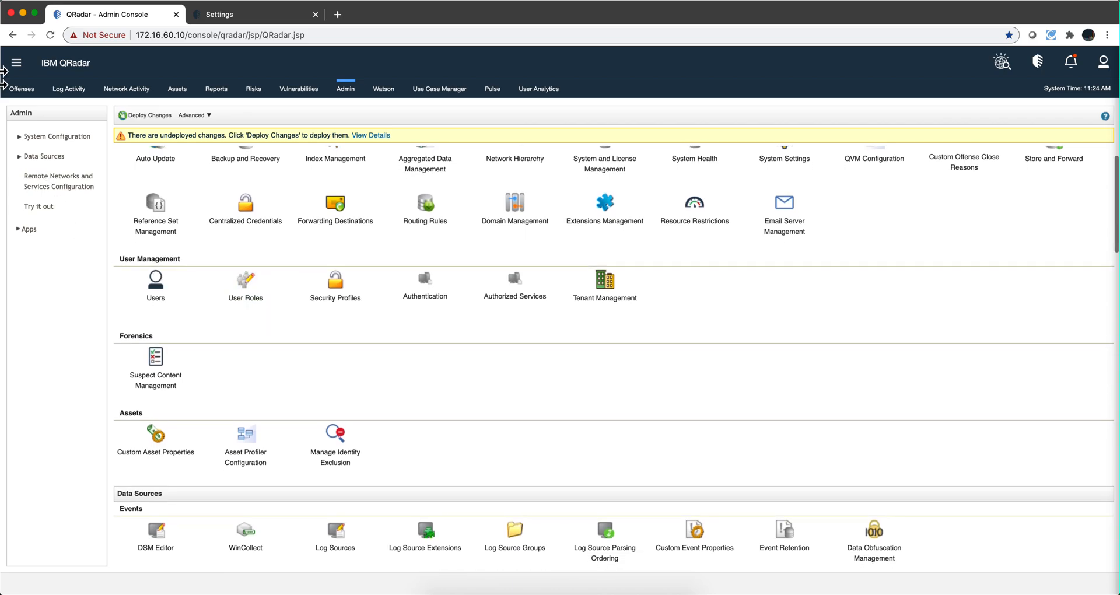
click(19, 61)
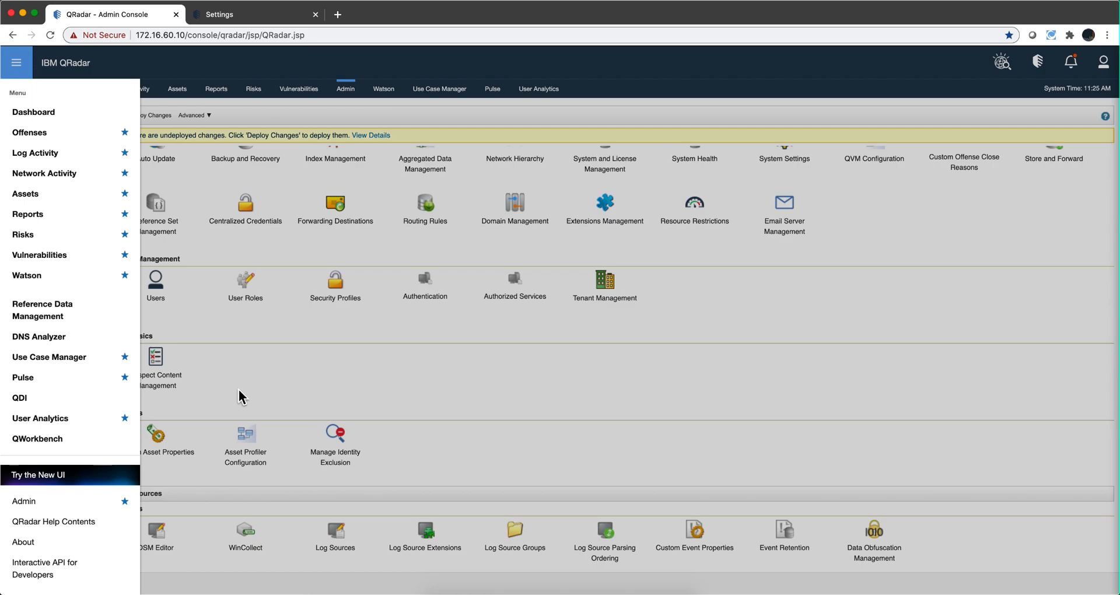
click(18, 62)
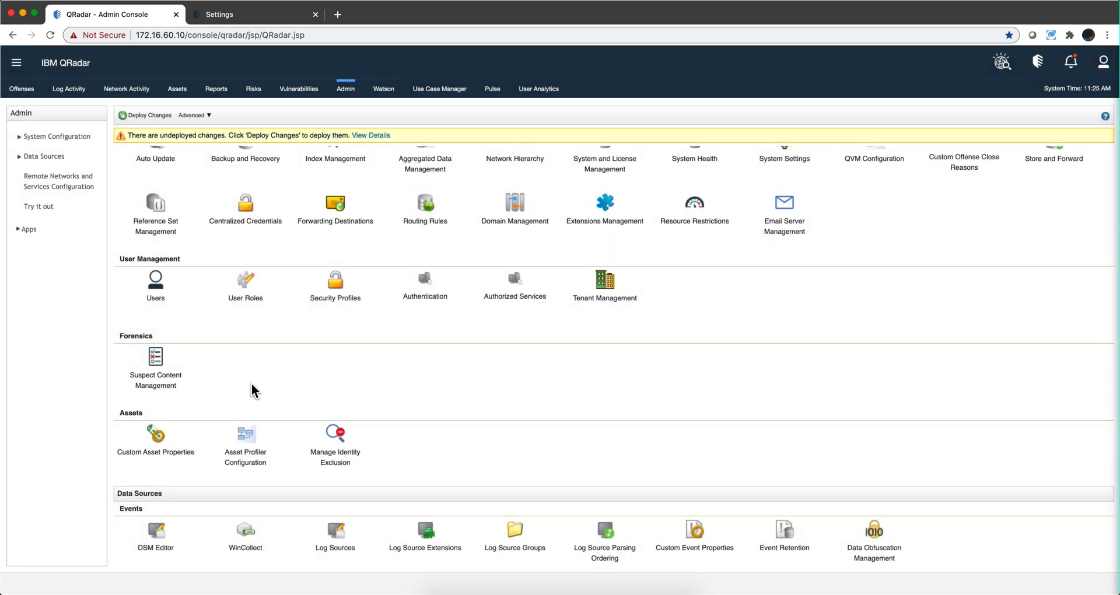
scroll(down, 3)
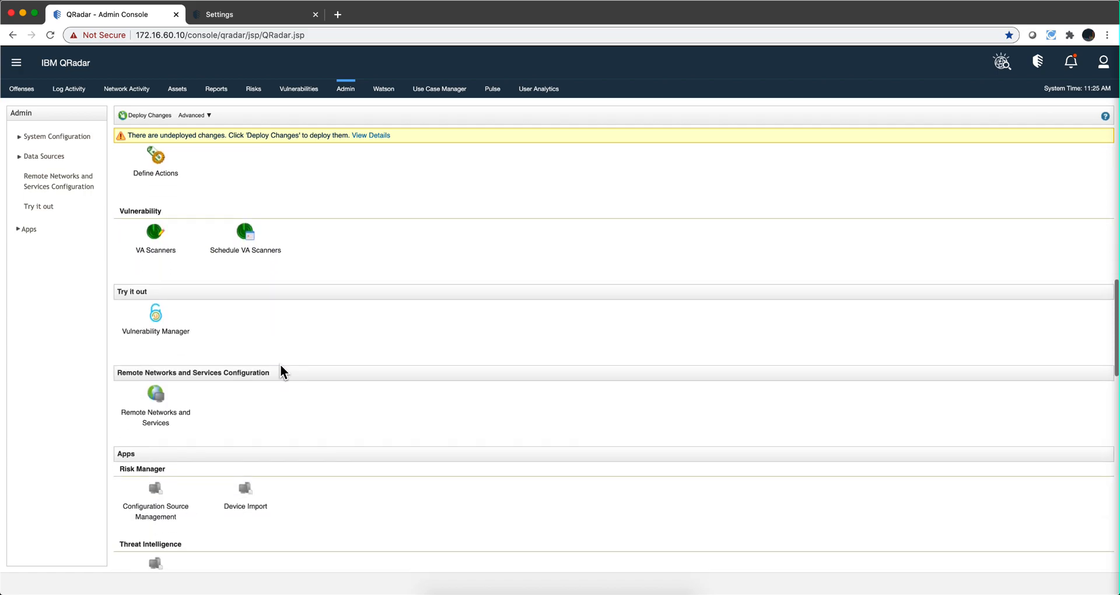
scroll(down, 3)
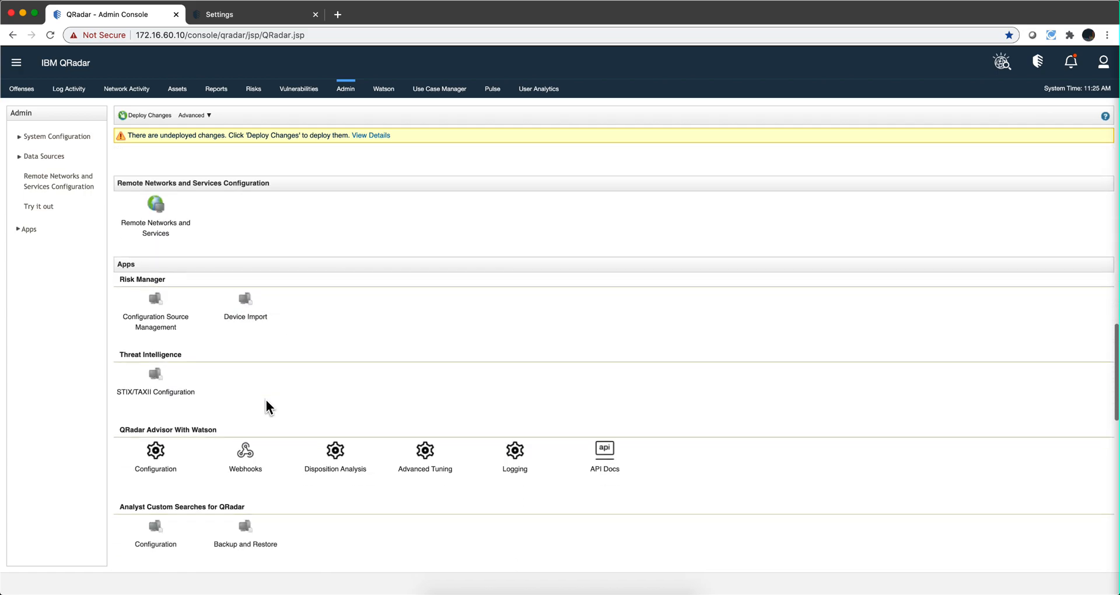
scroll(down, 3)
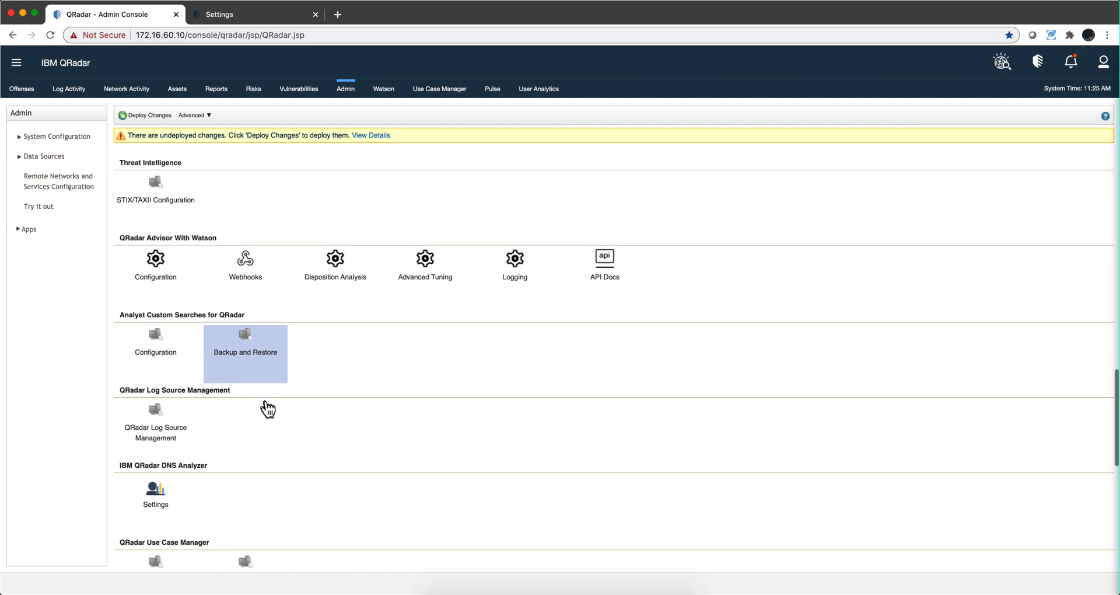
scroll(down, 3)
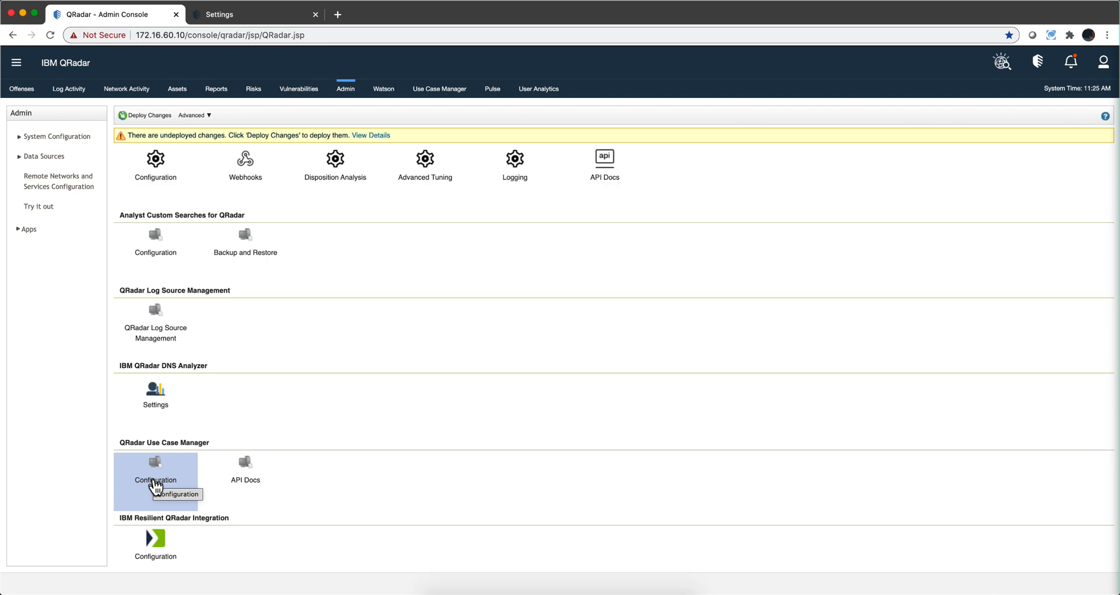
click(155, 462)
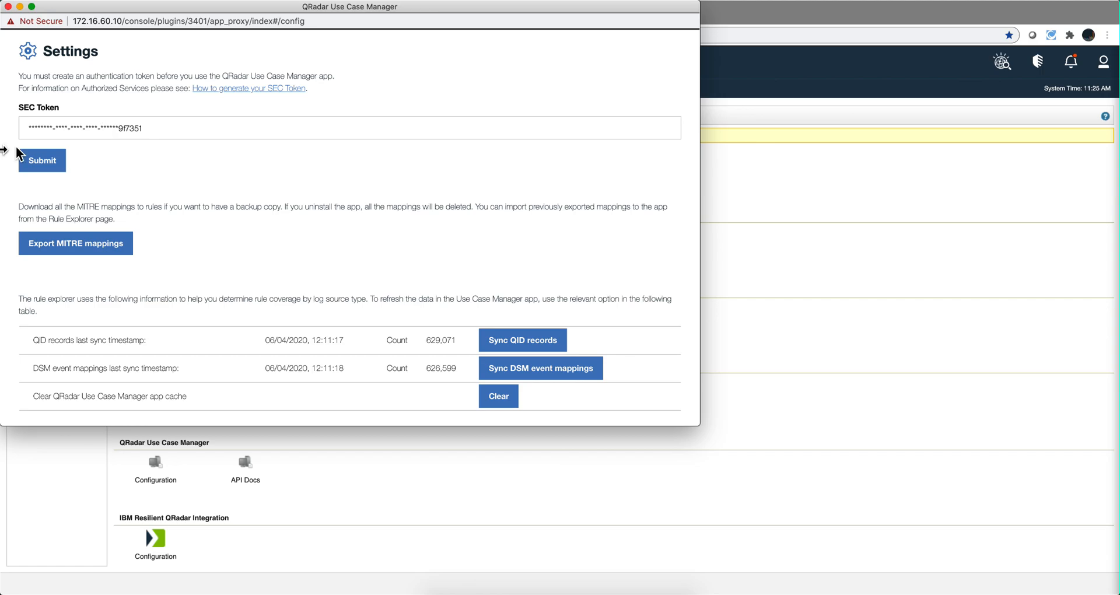
mouse_move(5, 9)
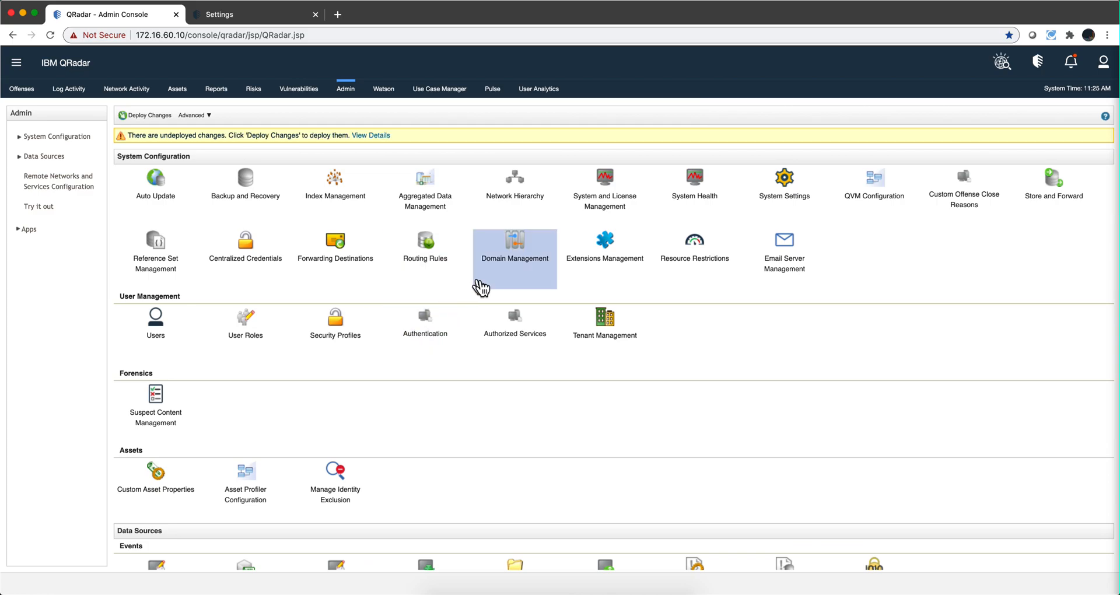
mouse_move(512, 350)
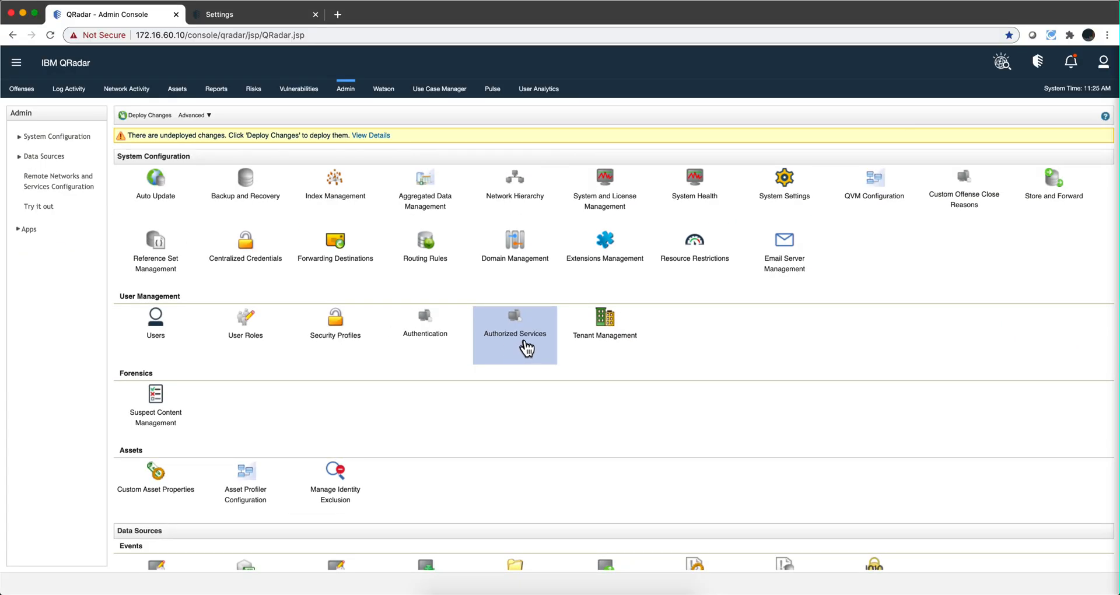
mouse_move(514, 342)
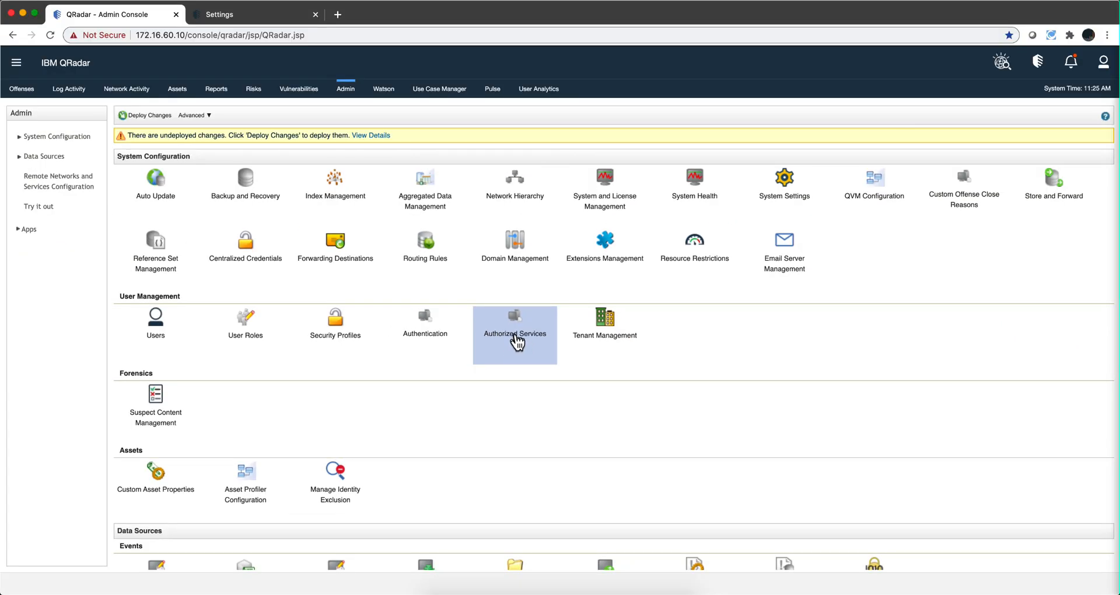
Open Manage Authorized Services listing services like Use Case Manager and DNS Analyzer.
click(514, 317)
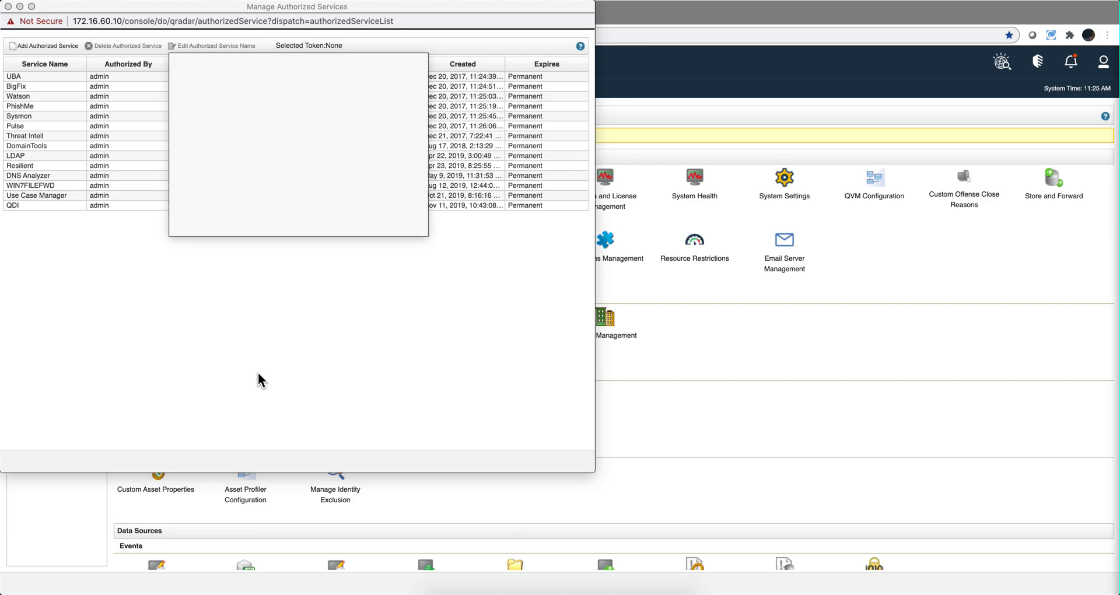
mouse_move(282, 131)
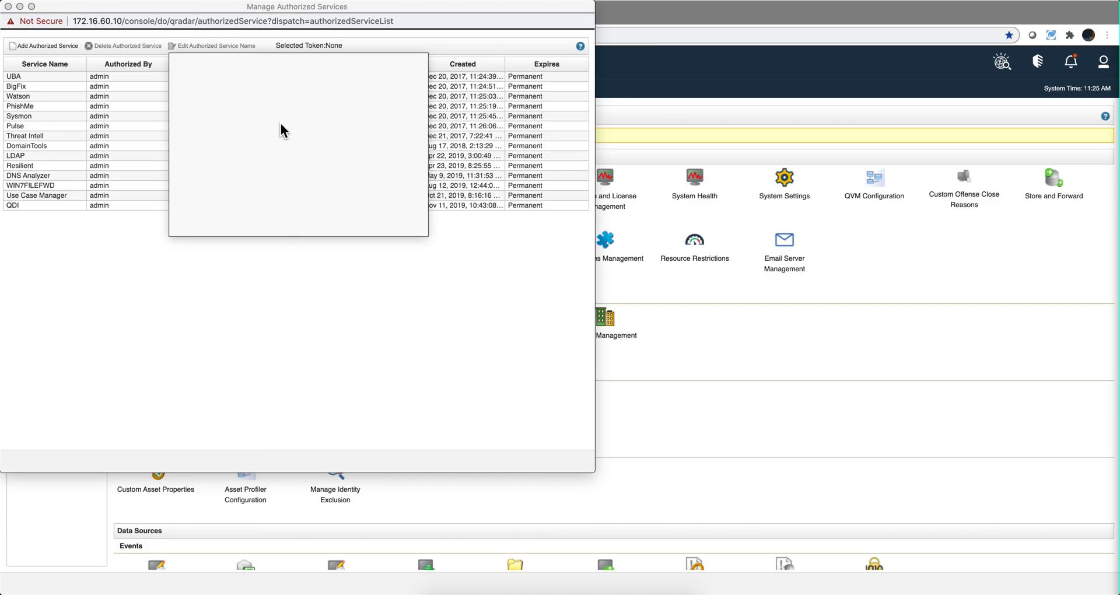
mouse_move(264, 139)
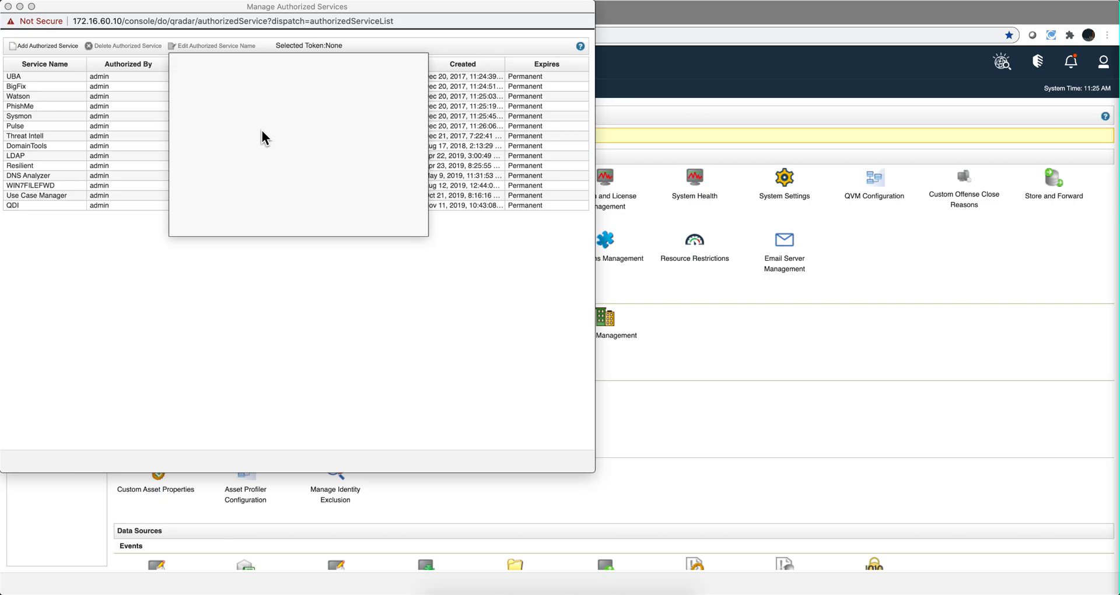
mouse_move(57, 81)
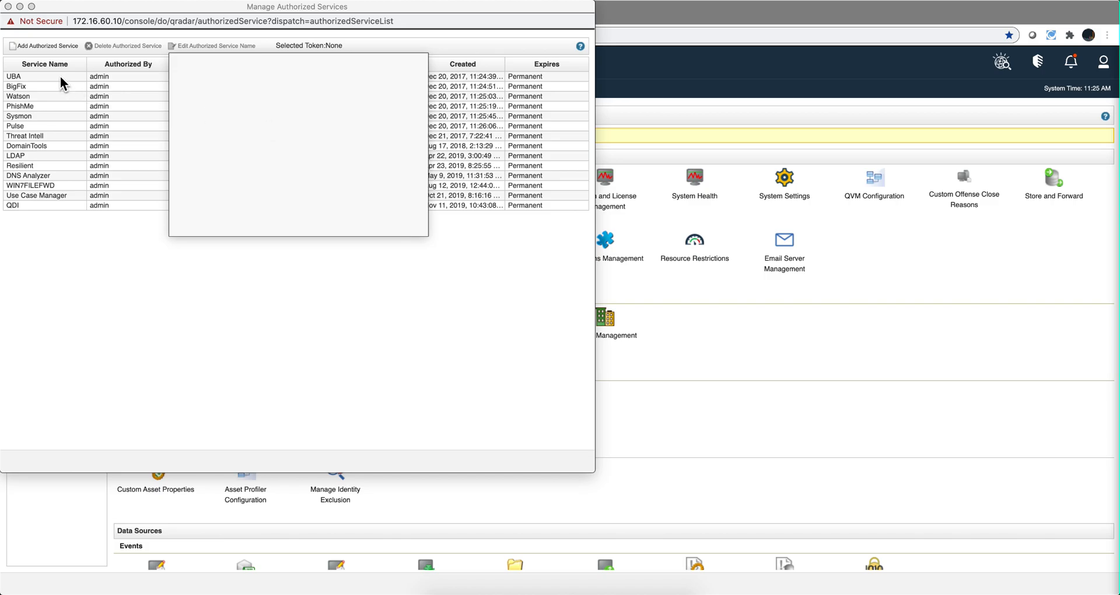
mouse_move(38, 80)
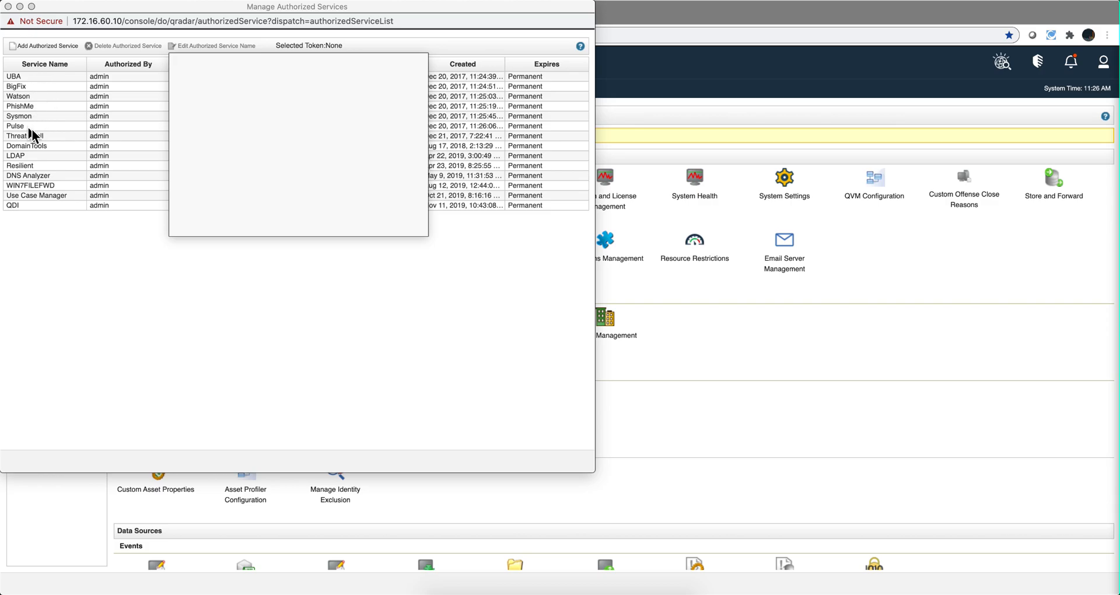
mouse_move(16, 105)
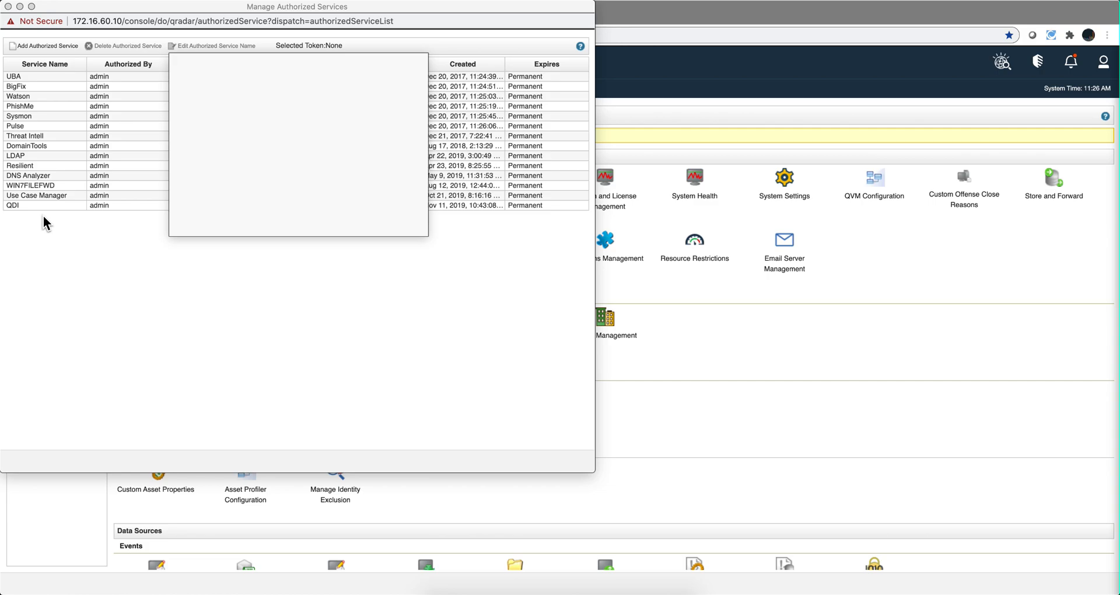
mouse_move(88, 156)
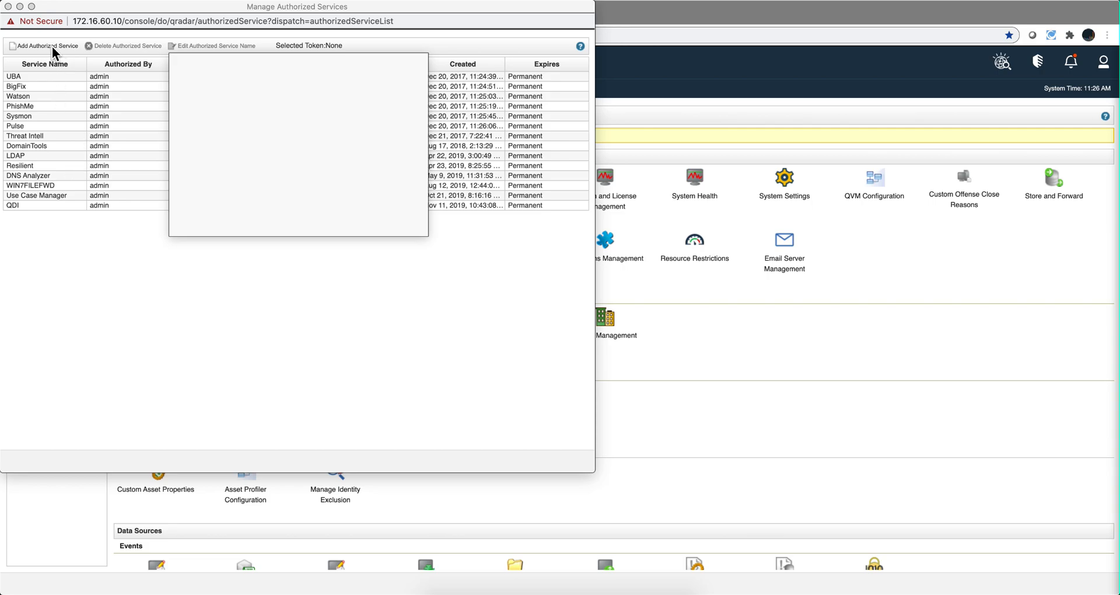
Start a new authorized service and name it 'Test'.
click(39, 47)
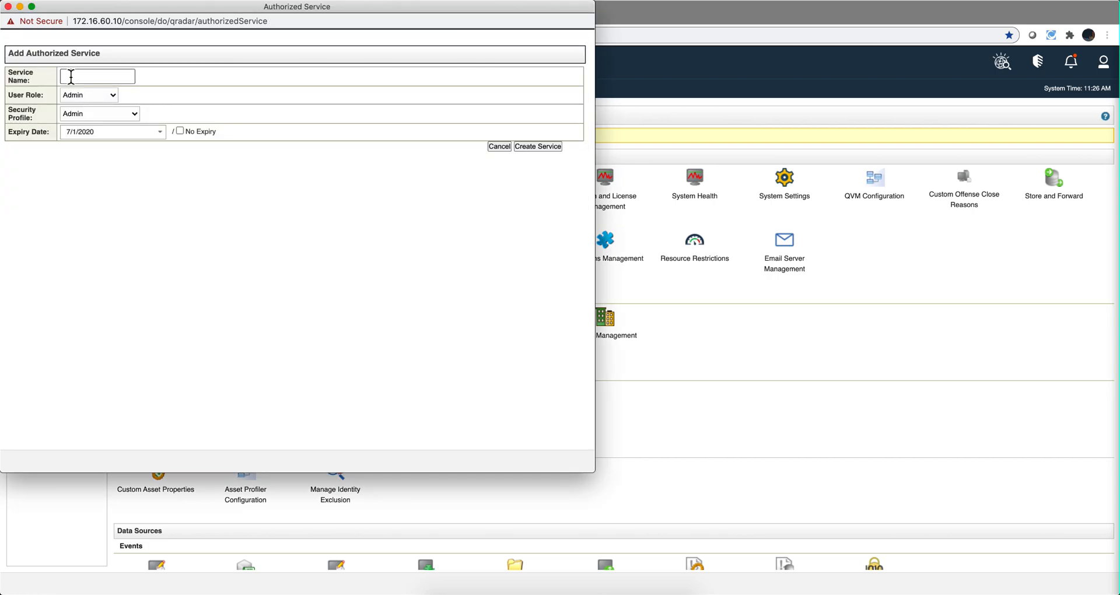
text(Test)
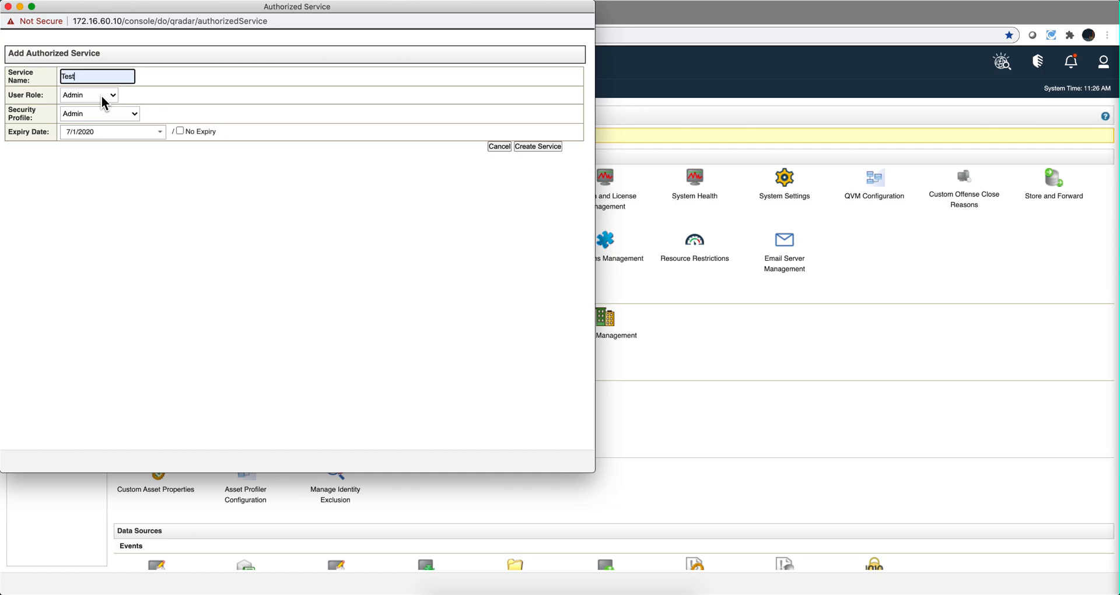
mouse_move(38, 106)
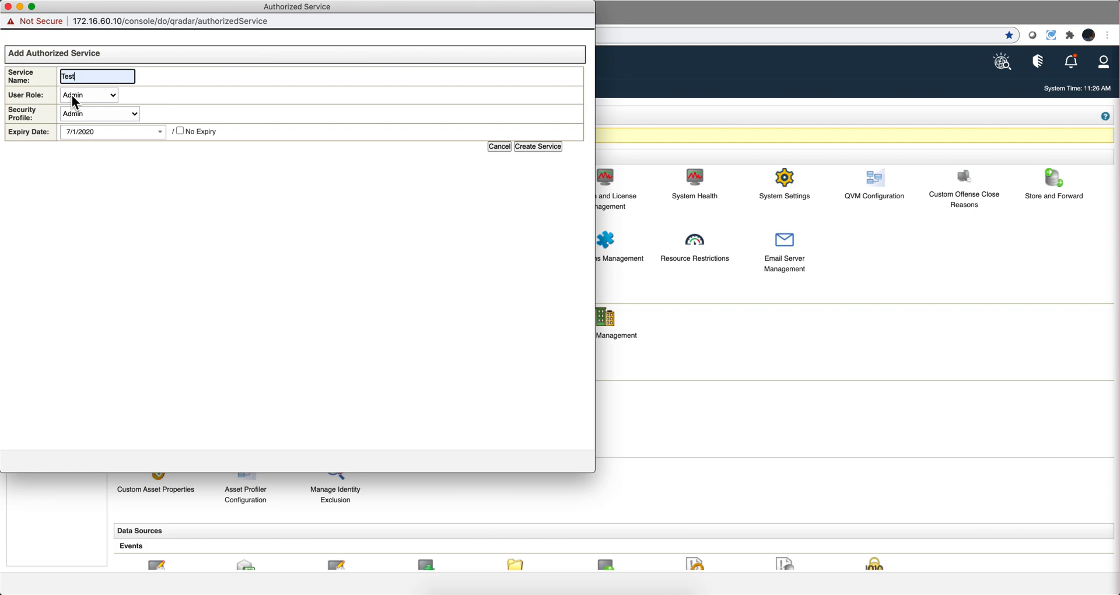
mouse_move(47, 124)
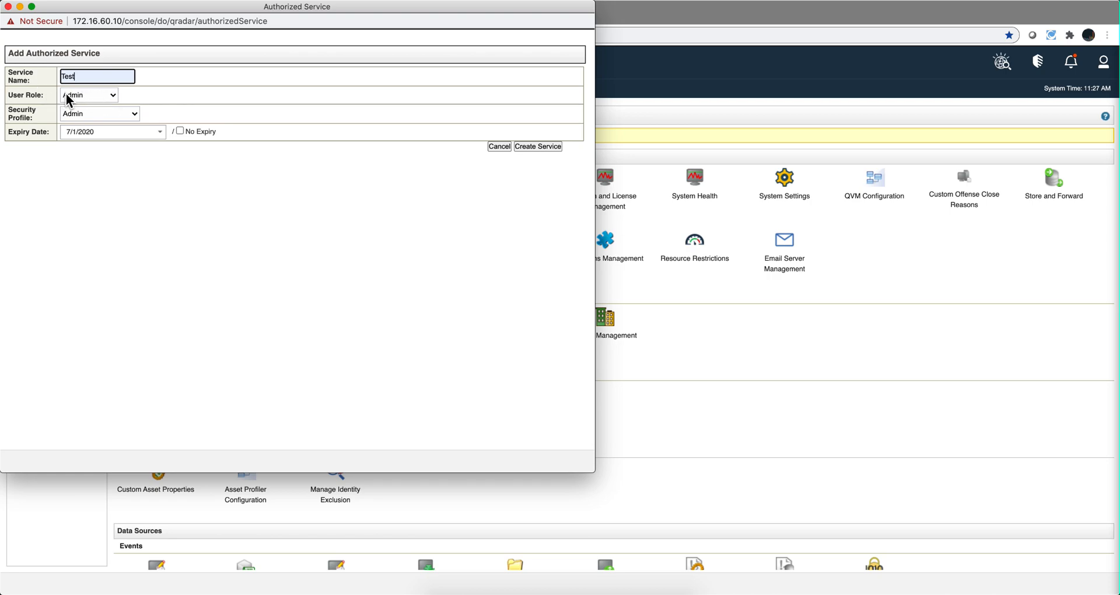
mouse_move(706, 336)
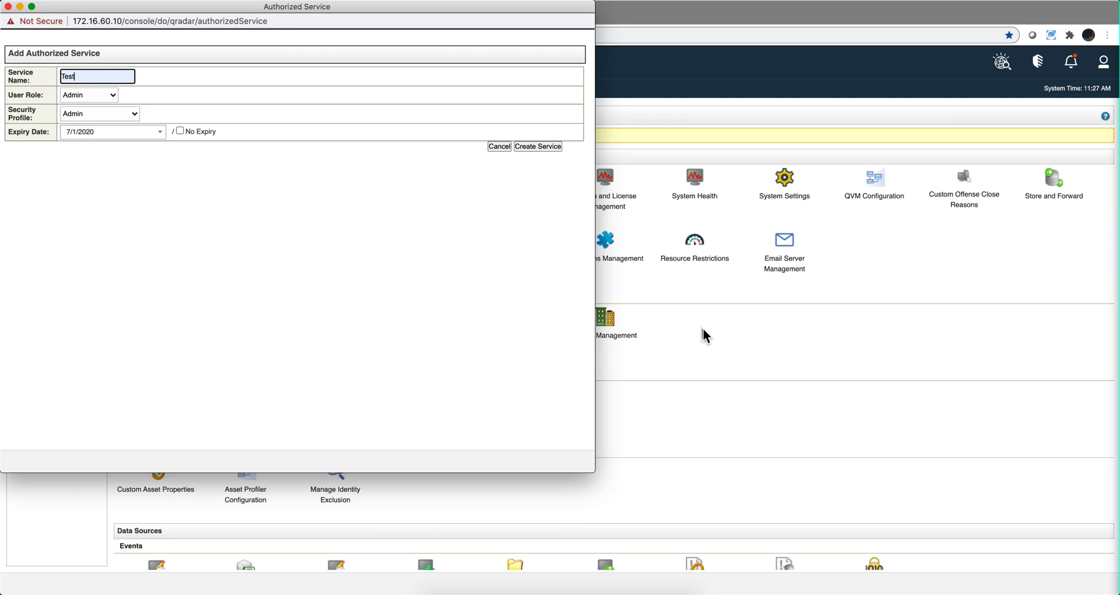
mouse_move(713, 341)
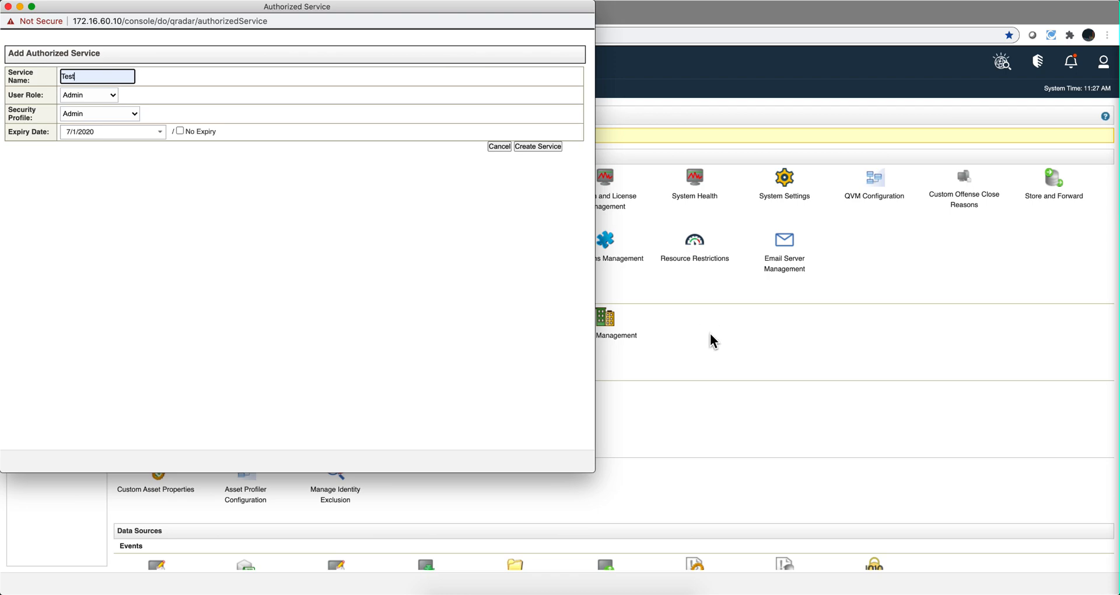
mouse_move(700, 370)
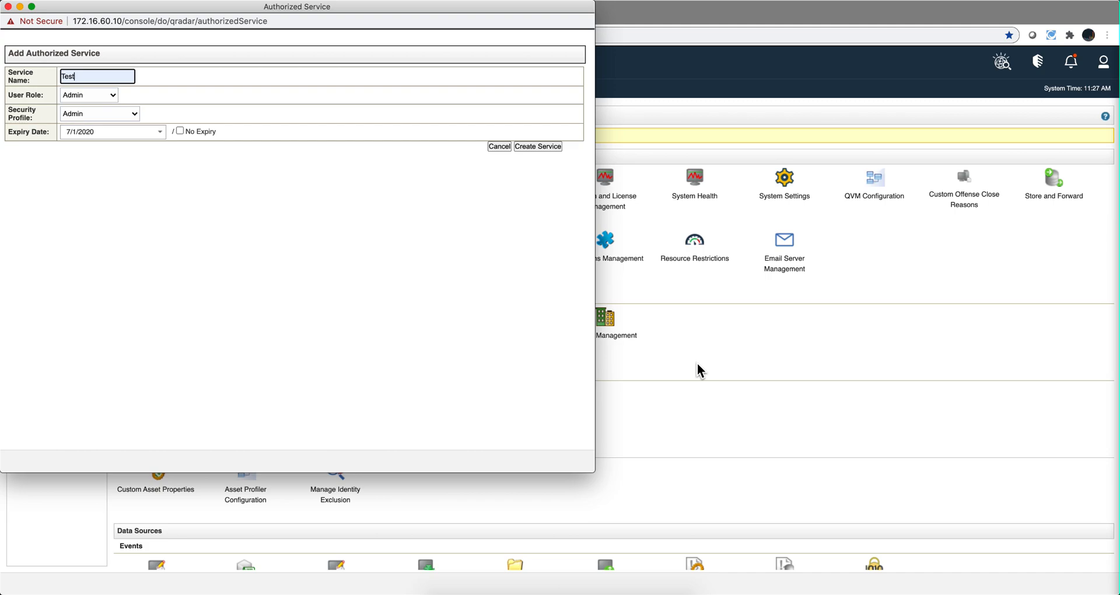
Compare the permissions of the All and Admin user roles, then return to the Admin console.
click(536, 147)
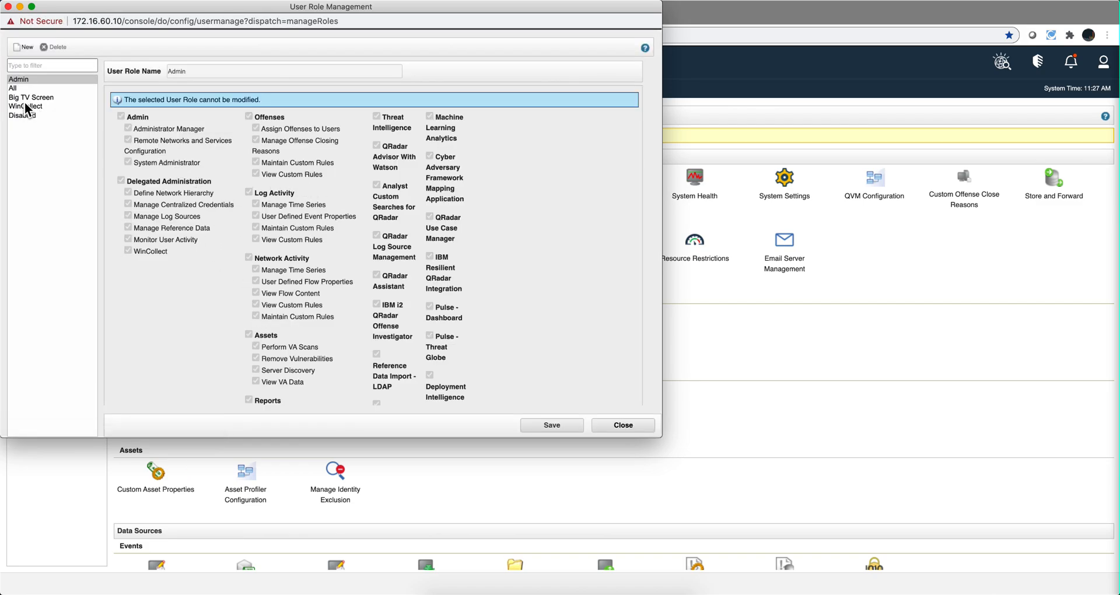
click(14, 89)
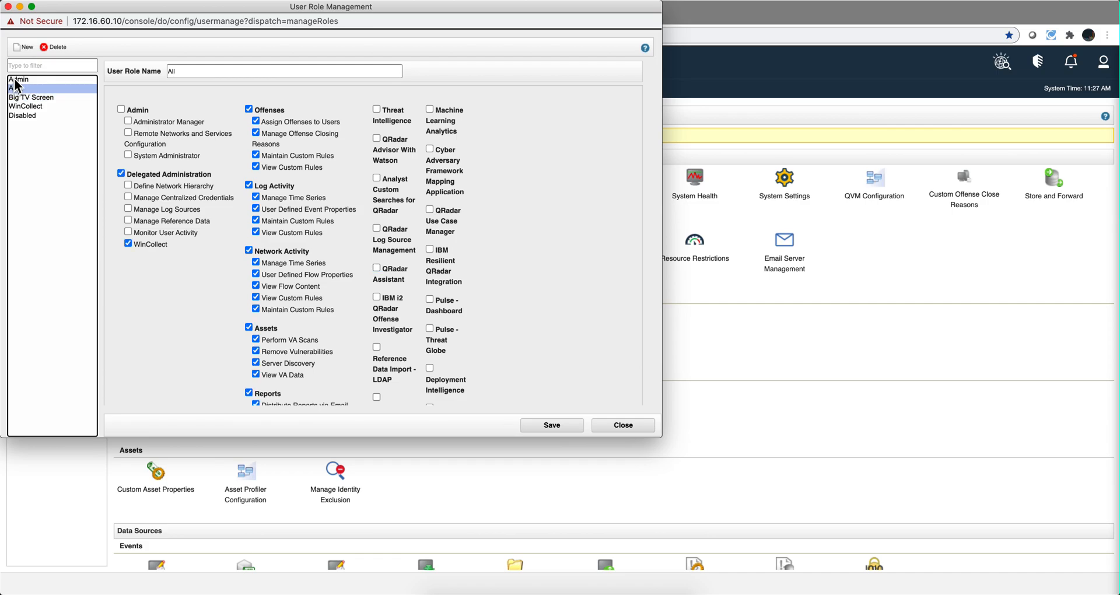
click(20, 79)
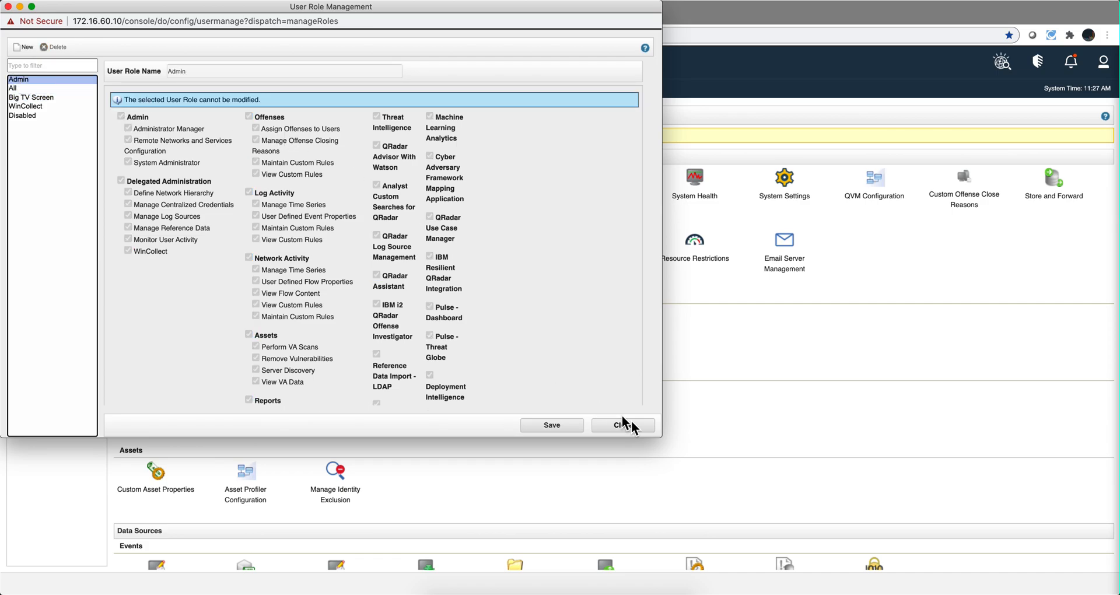
click(623, 424)
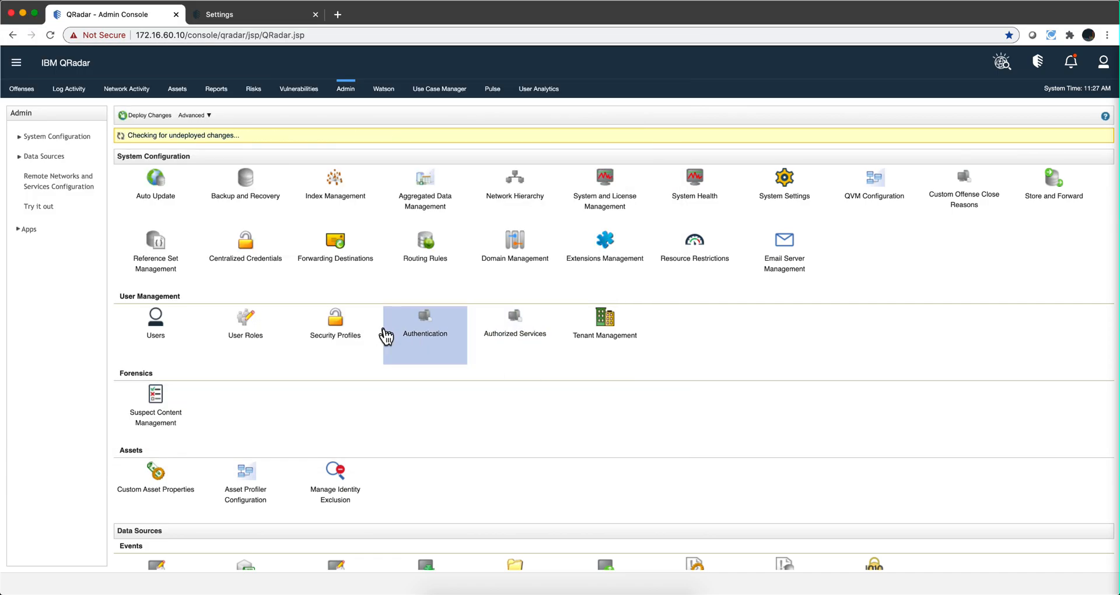
Review the networks assigned to the Admin security profile before returning to the Test service form.
click(424, 322)
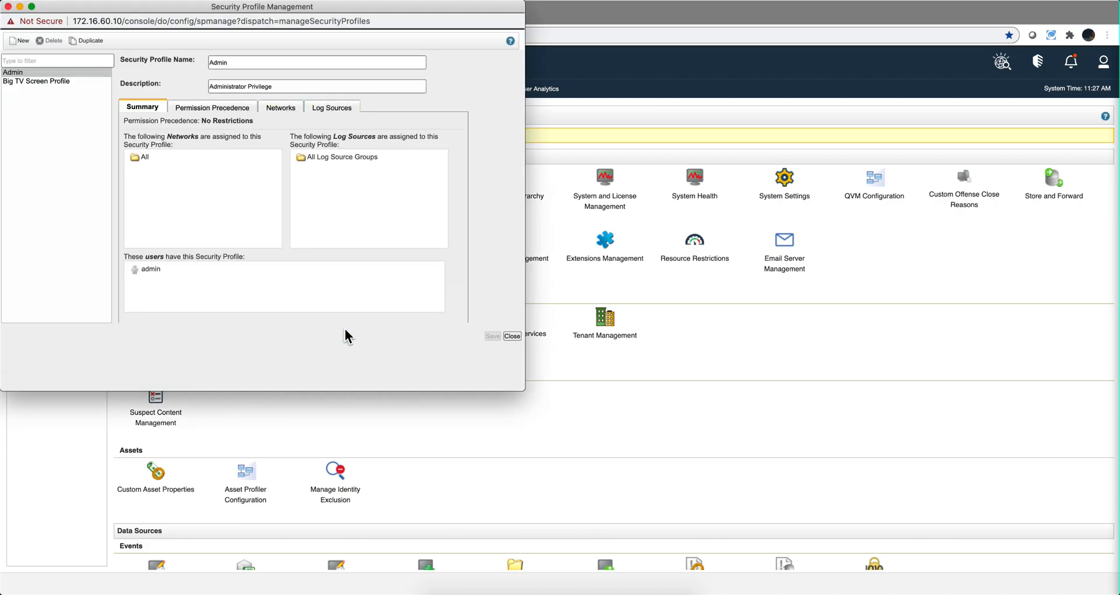
click(280, 106)
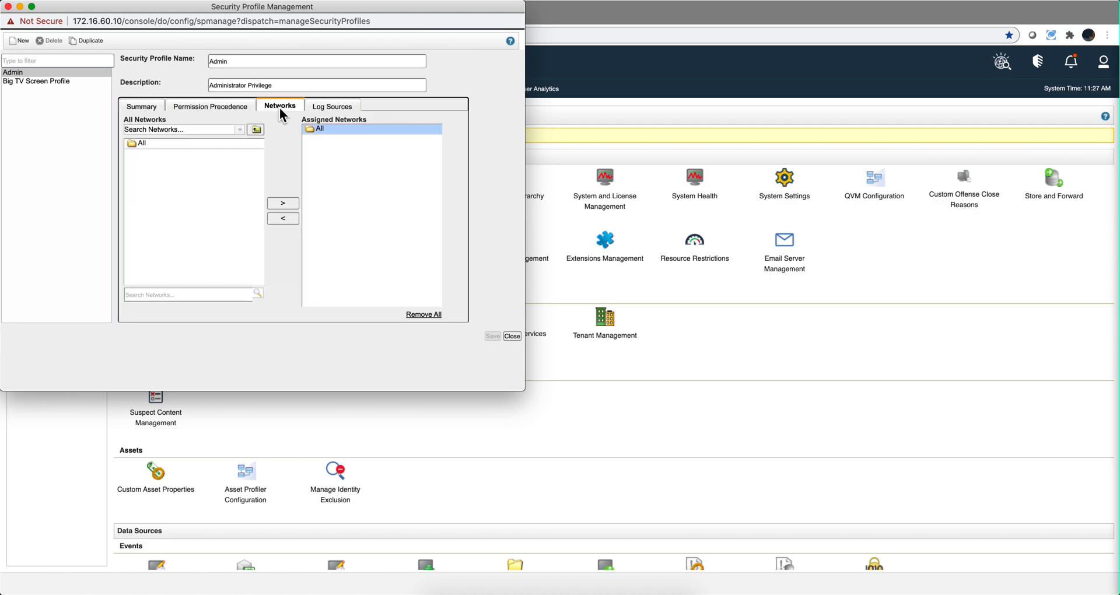
mouse_move(198, 134)
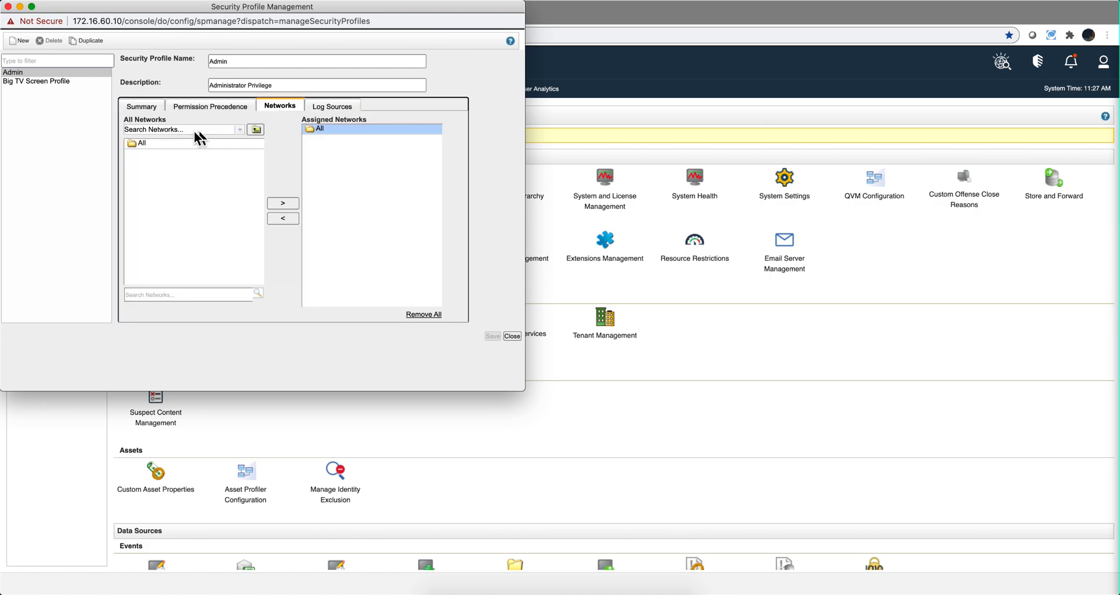
click(29, 82)
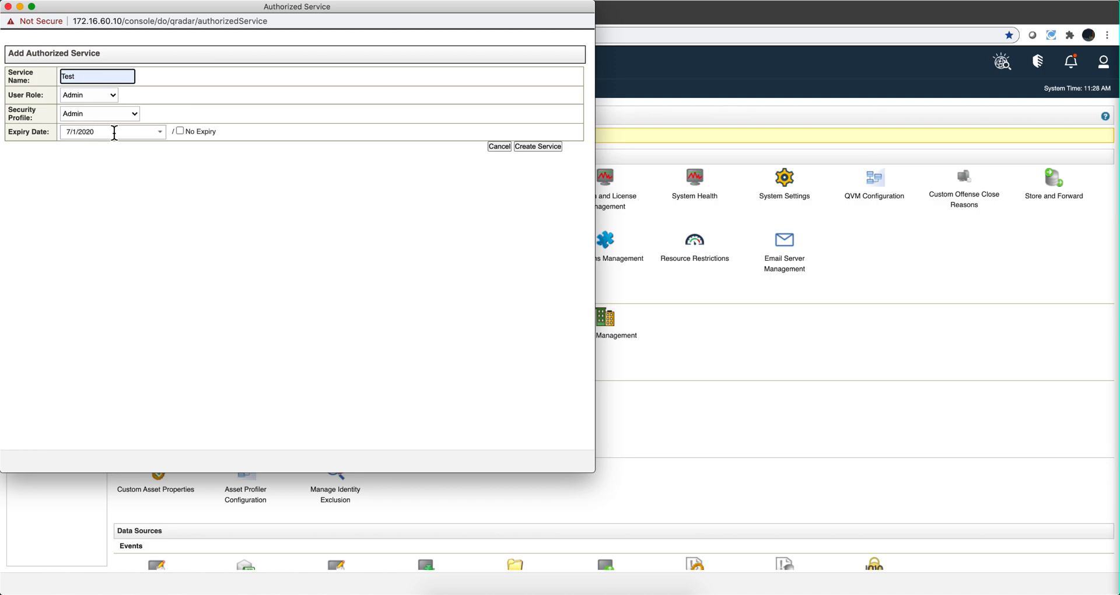
mouse_move(135, 132)
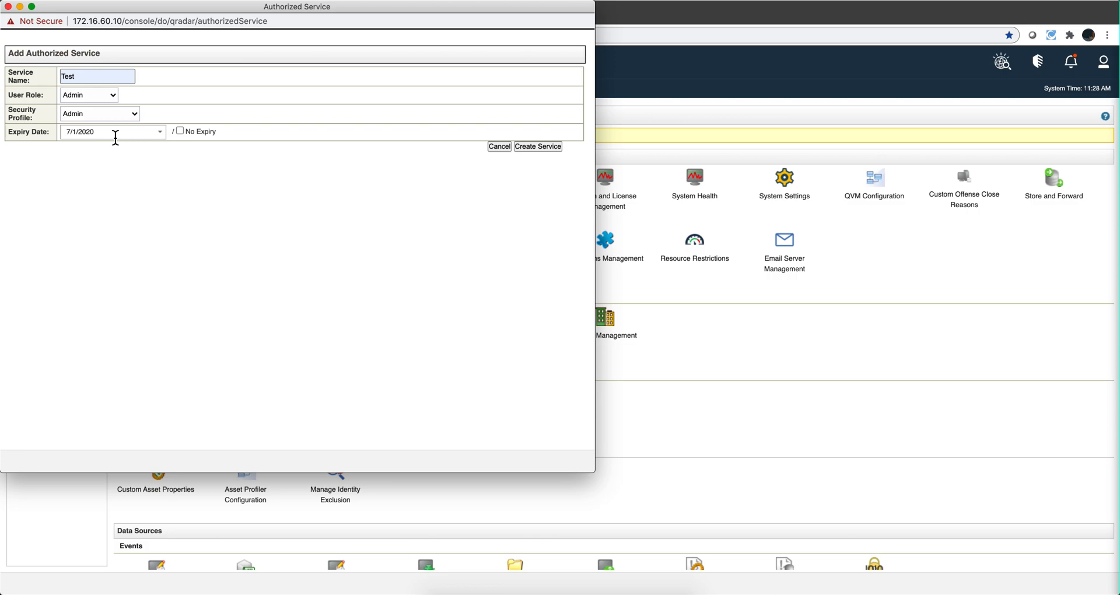
mouse_move(129, 133)
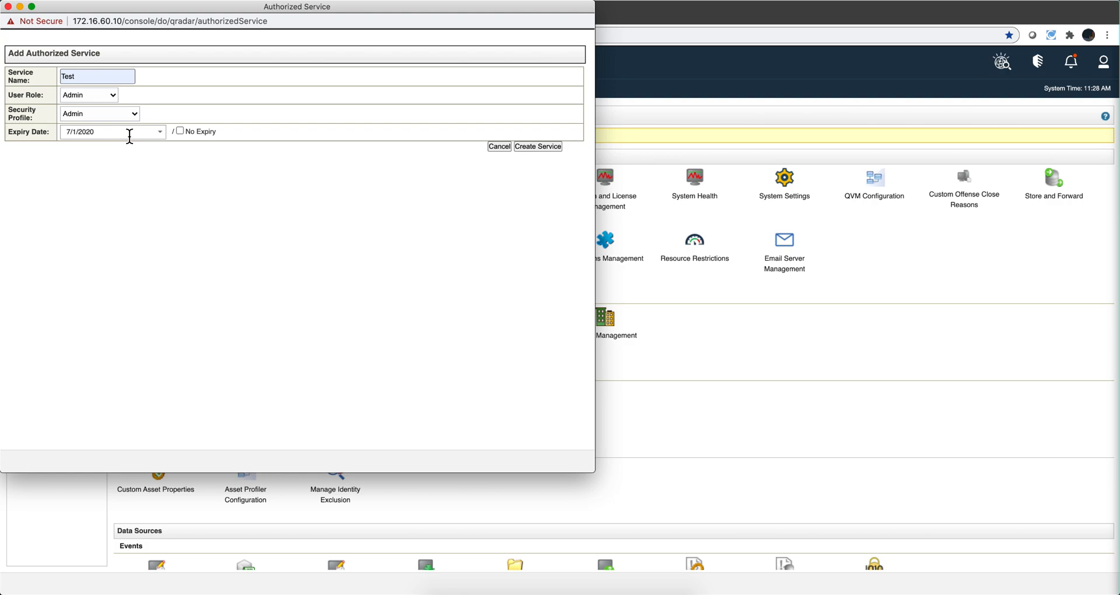
mouse_move(209, 129)
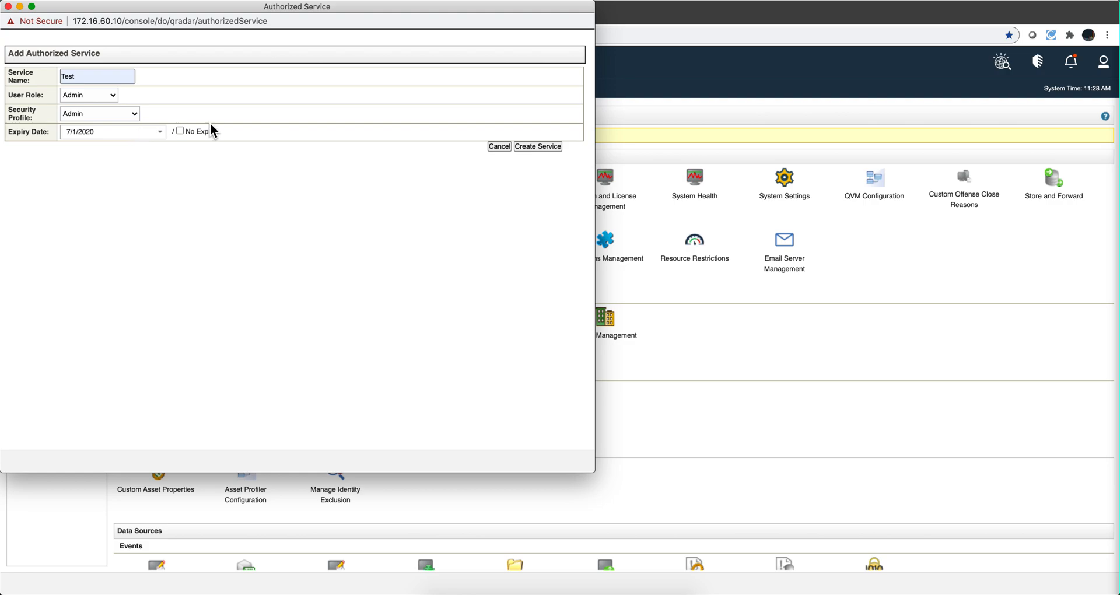
mouse_move(422, 114)
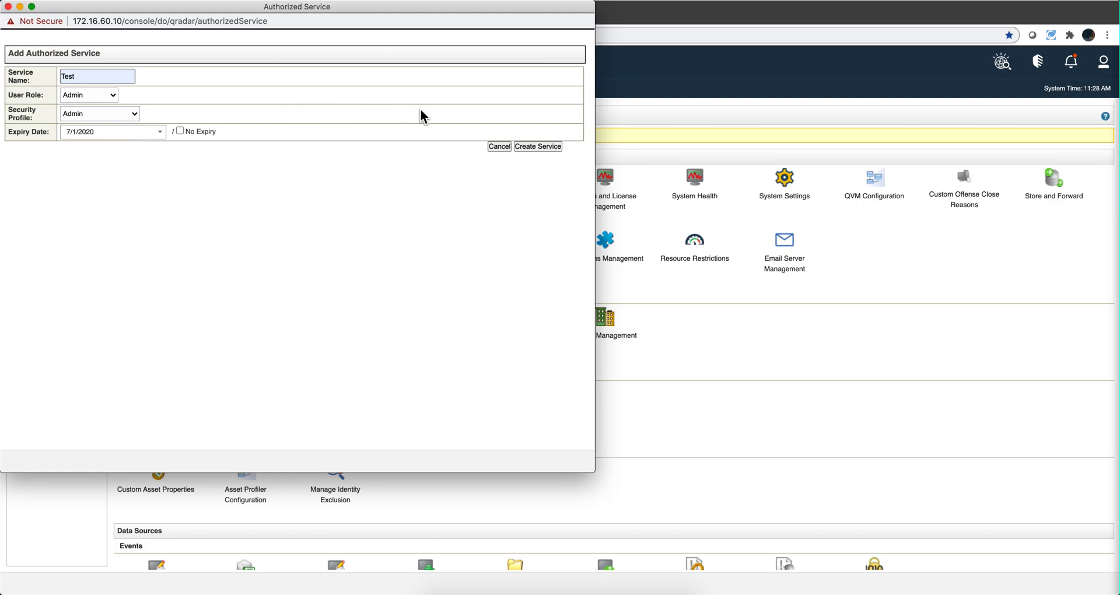
mouse_move(441, 116)
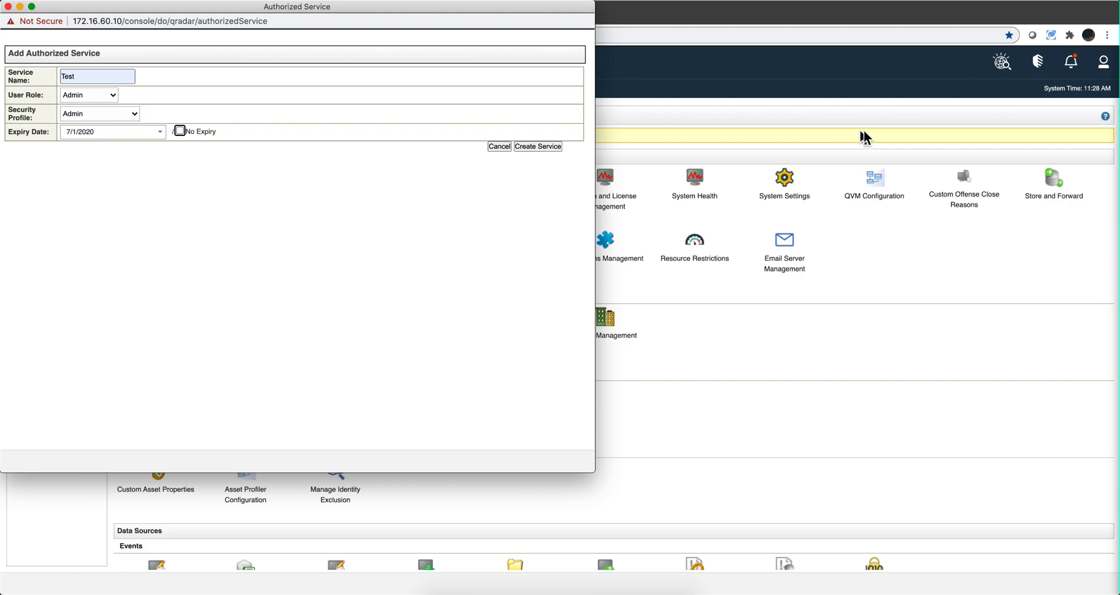
mouse_move(725, 149)
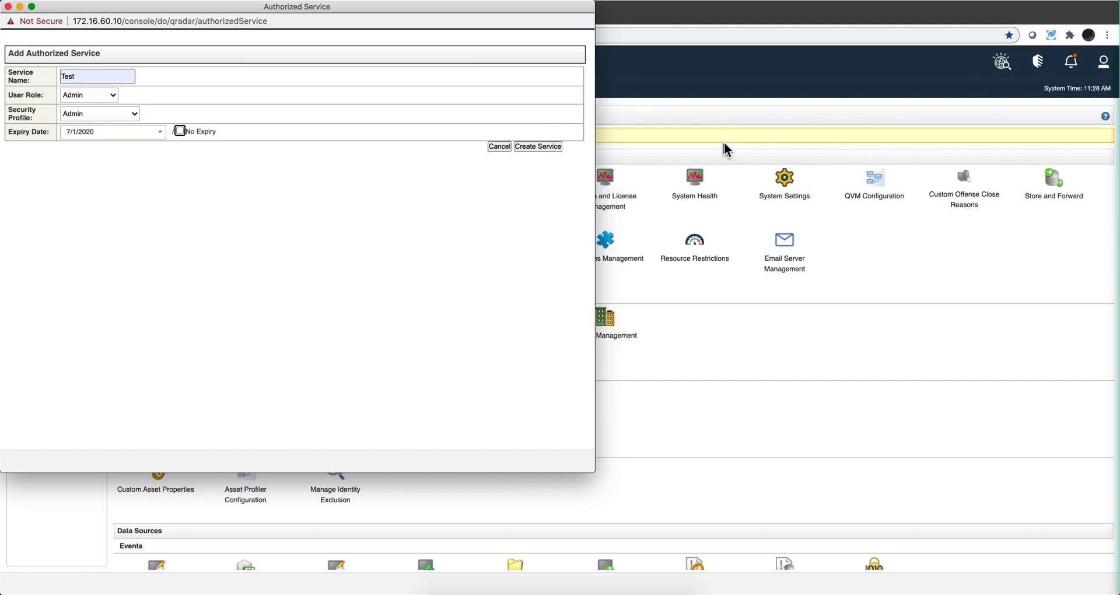
mouse_move(734, 145)
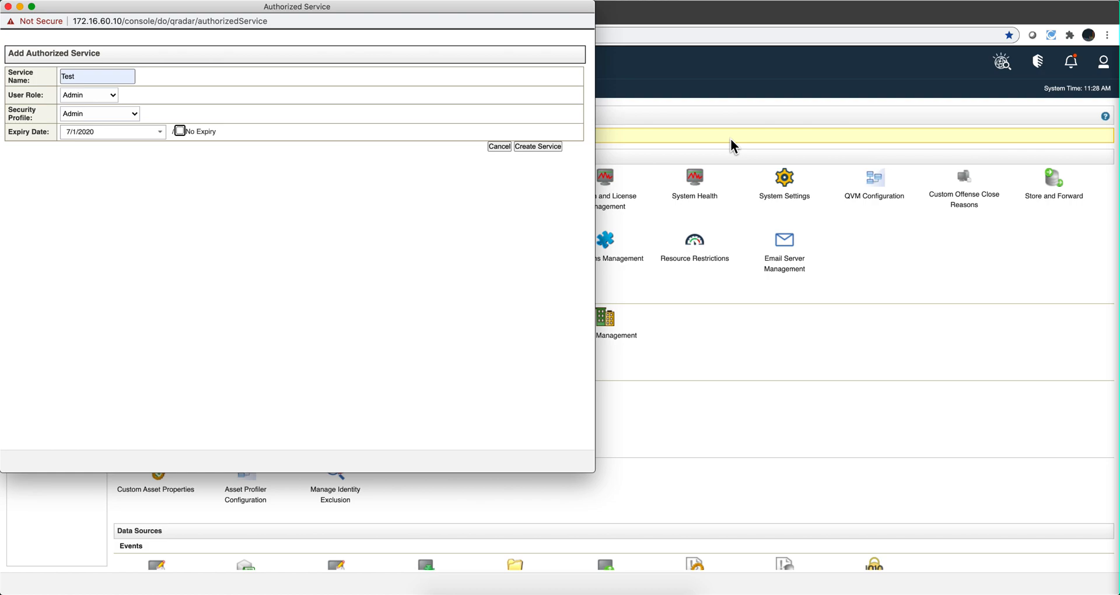
Create the Test authorized service and select its row to reveal the authentication token.
click(538, 147)
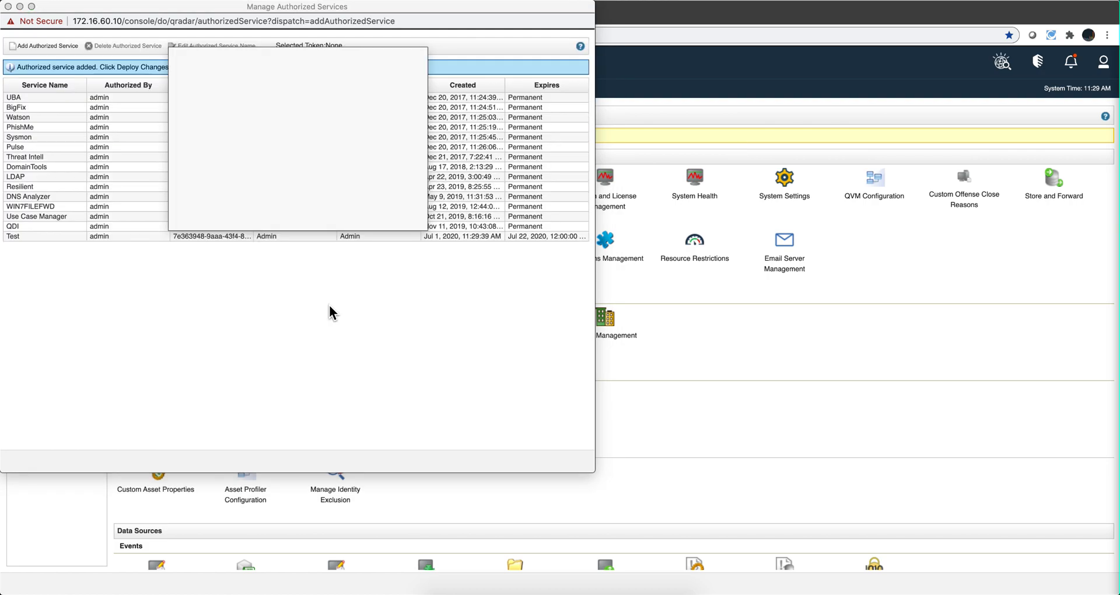
mouse_move(680, 136)
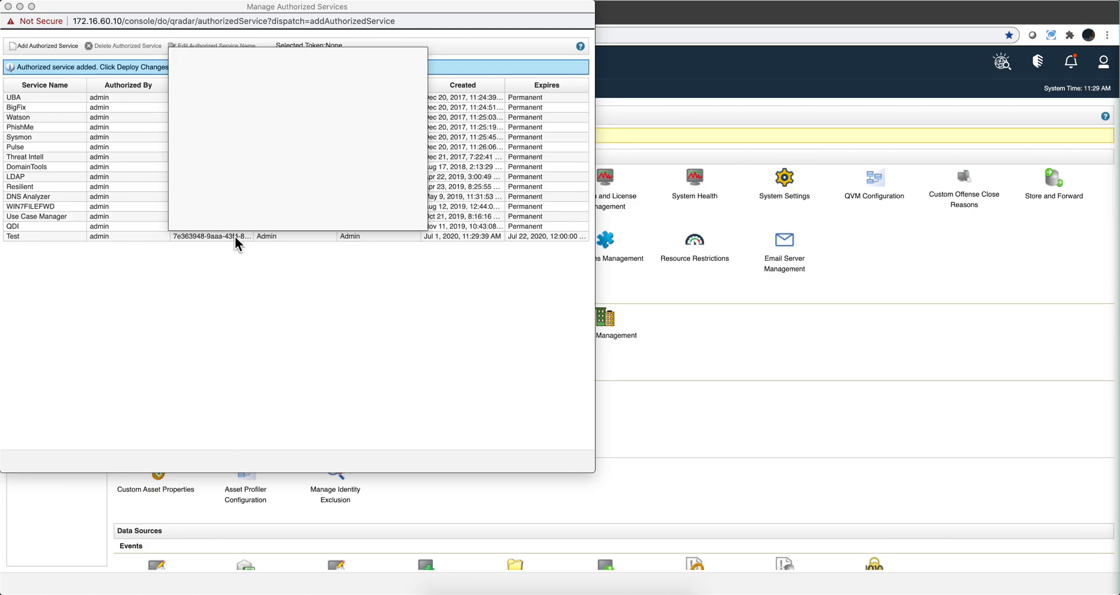
click(14, 236)
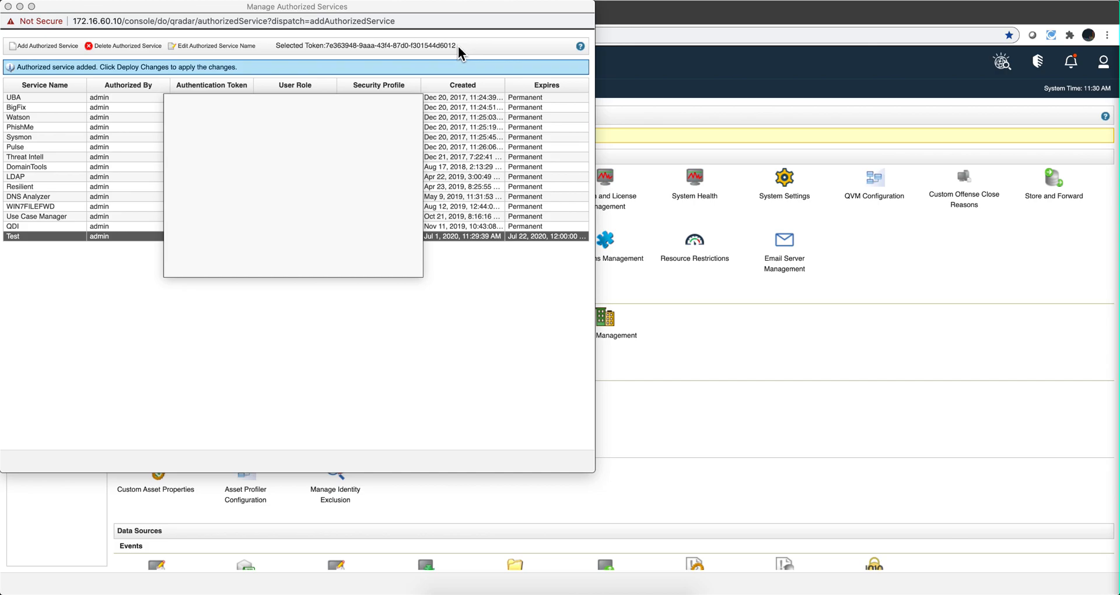
mouse_move(384, 46)
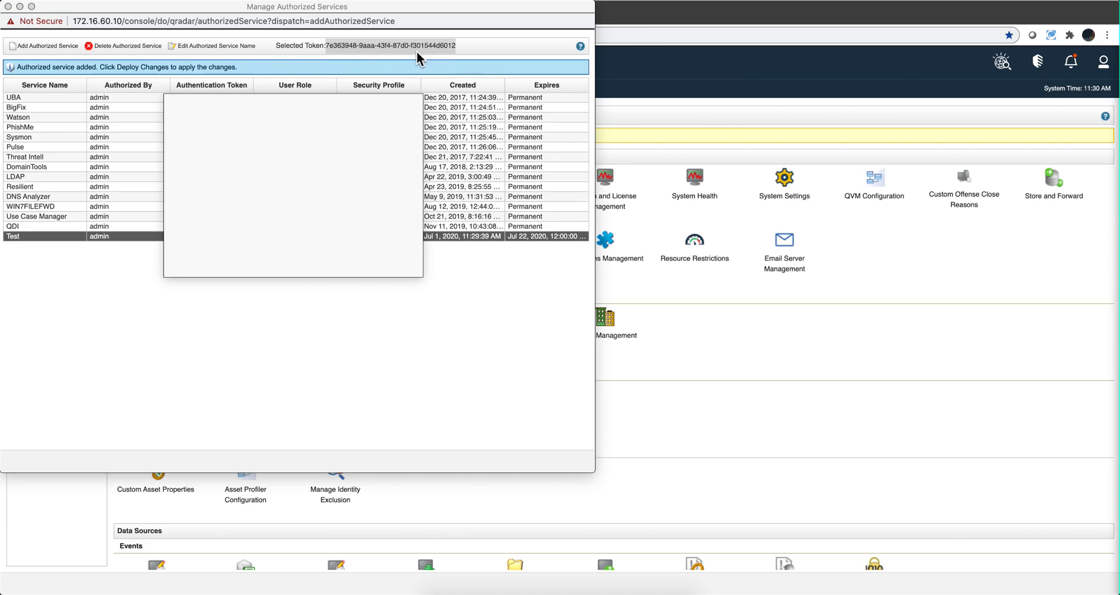
mouse_move(413, 59)
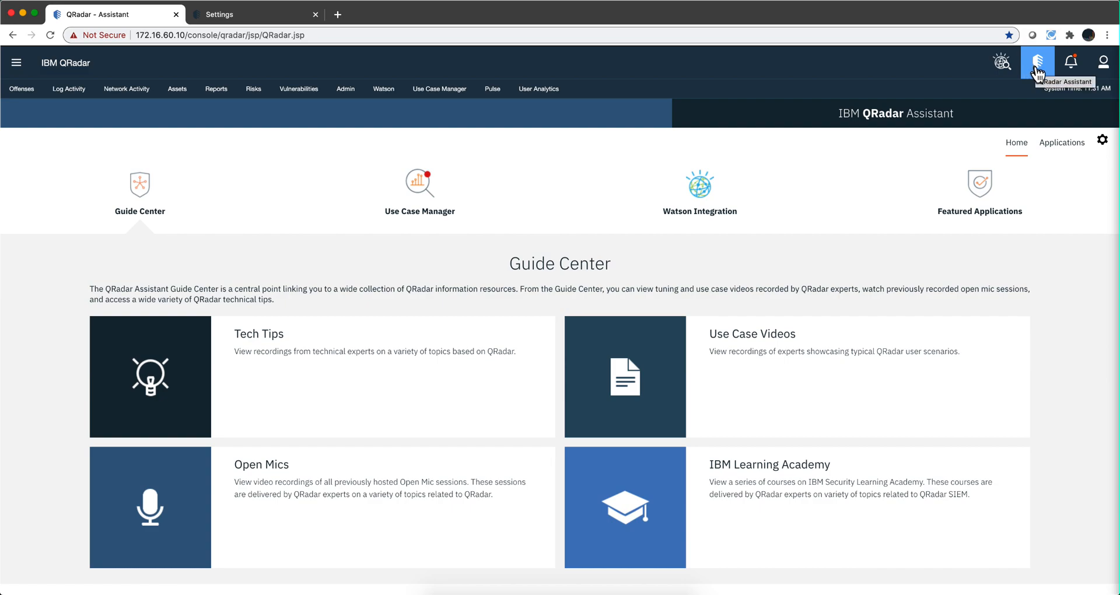
Open QRadar Assistant settings and view the API Authentication X-Force credential fields.
click(1101, 140)
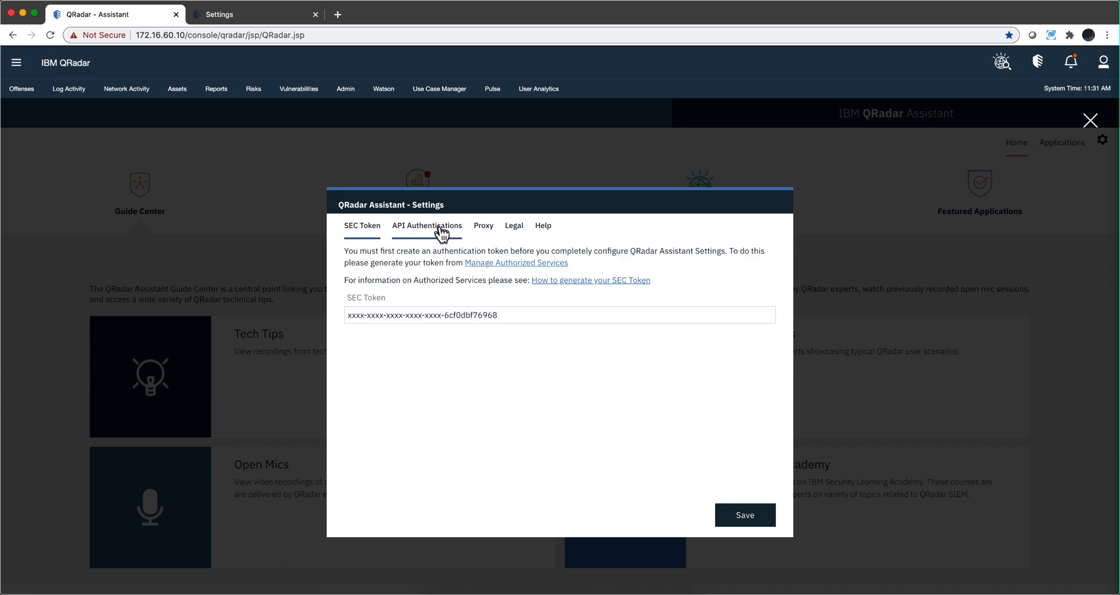
click(427, 225)
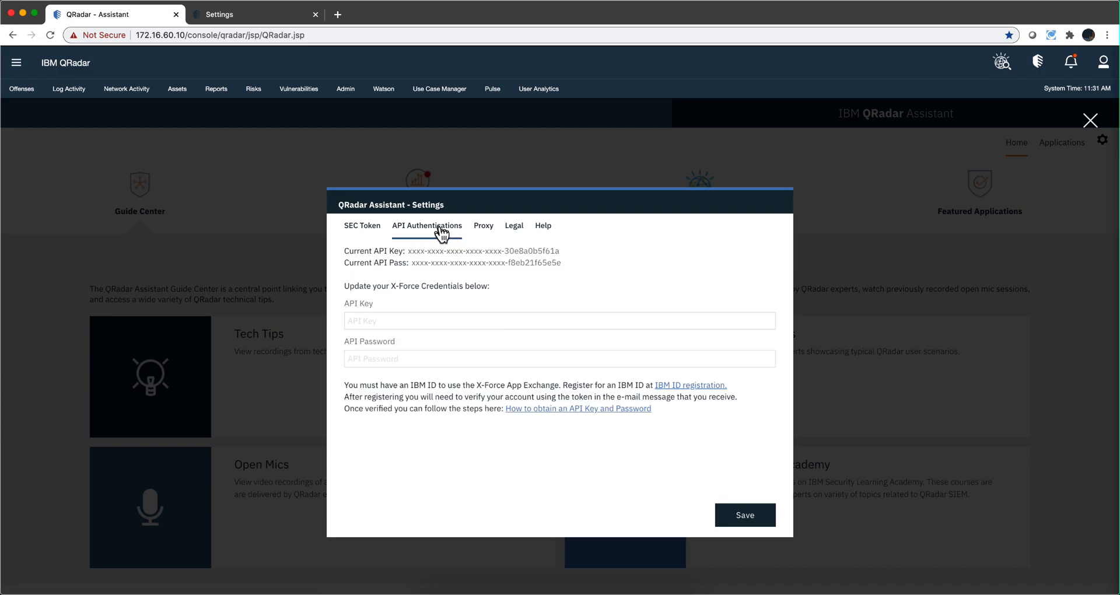
mouse_move(412, 313)
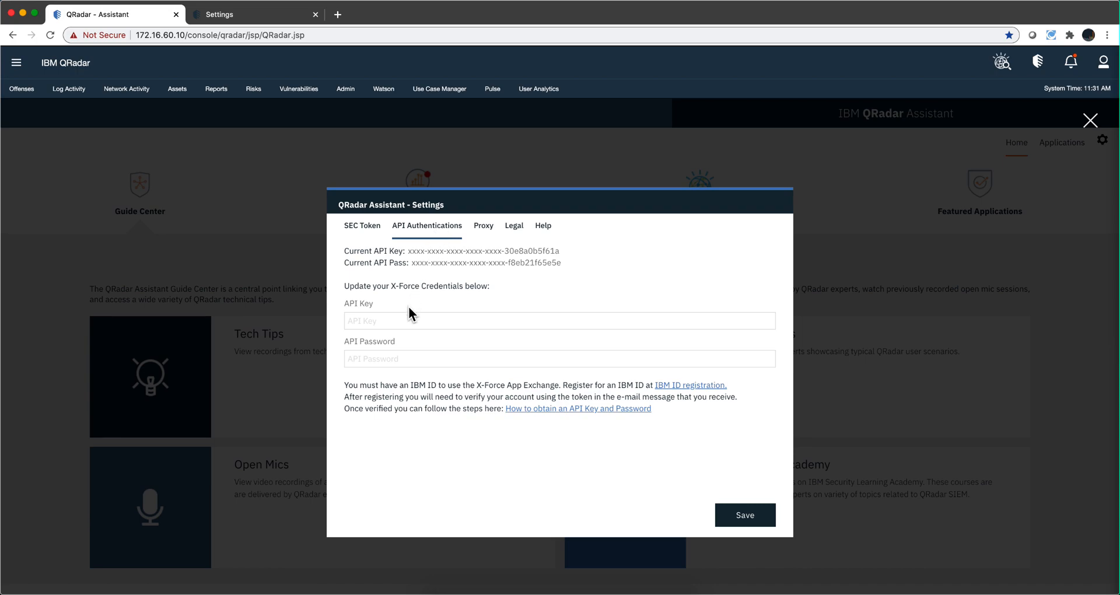
mouse_move(474, 347)
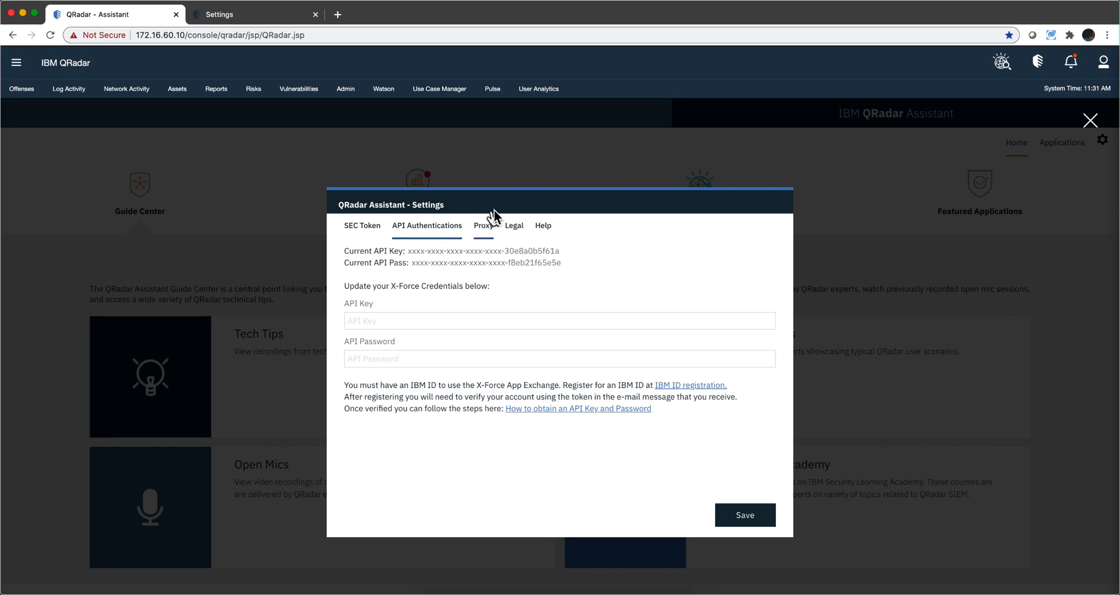
mouse_move(1078, 119)
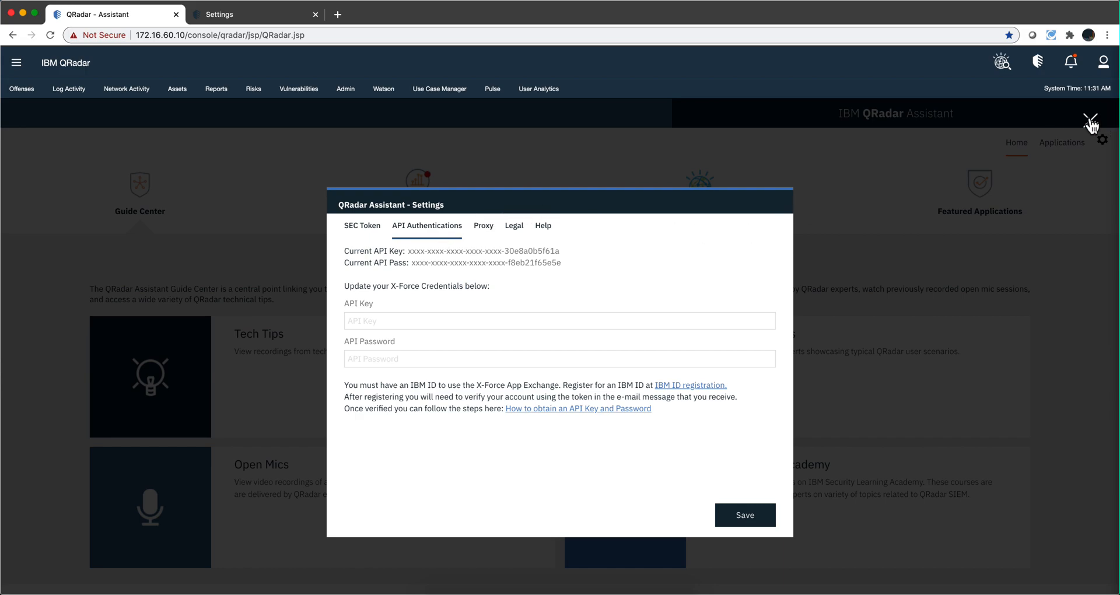